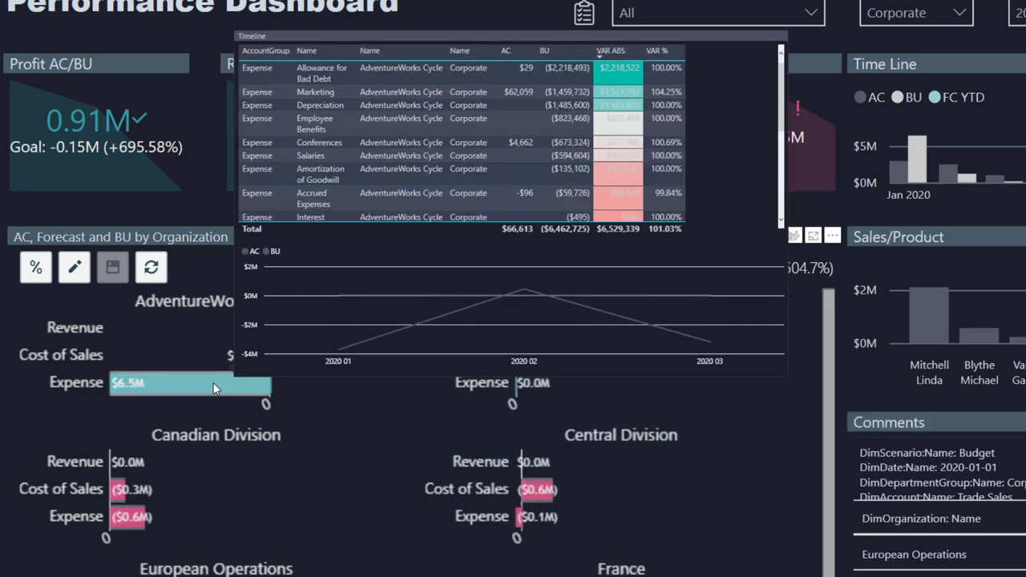
Drill into the AdventureWorks Cycle revenue accounts, then return to the organization summary
{"action": "right_click", "coordinate": [336, 329]}
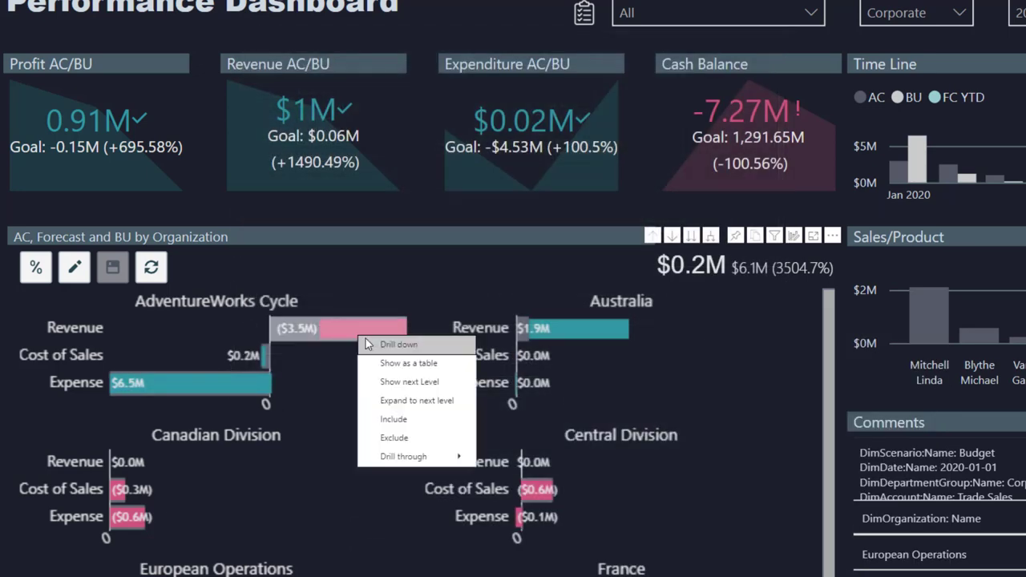
{"action": "left_click", "coordinate": [382, 349]}
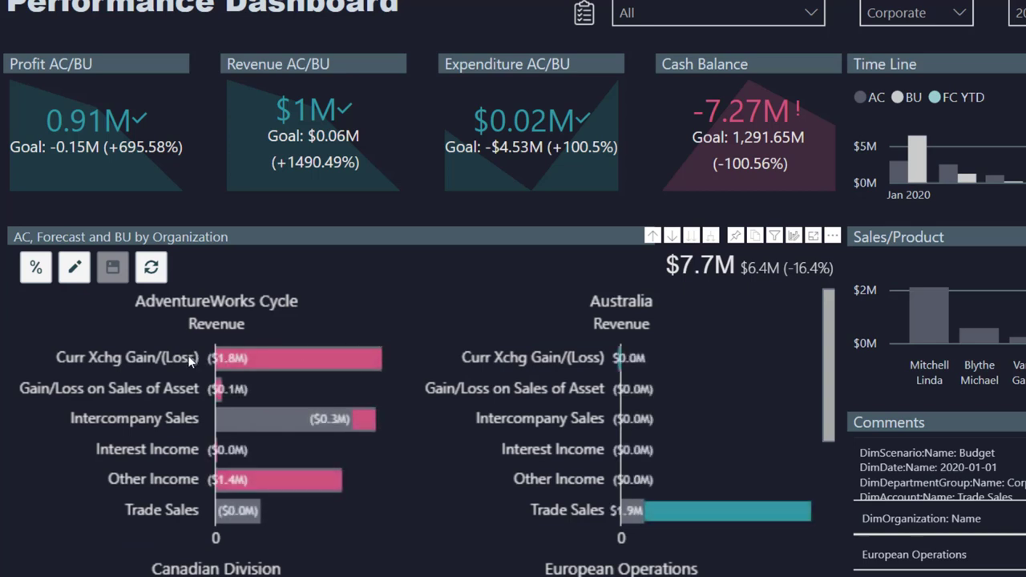
{"action": "left_click", "coordinate": [74, 266]}
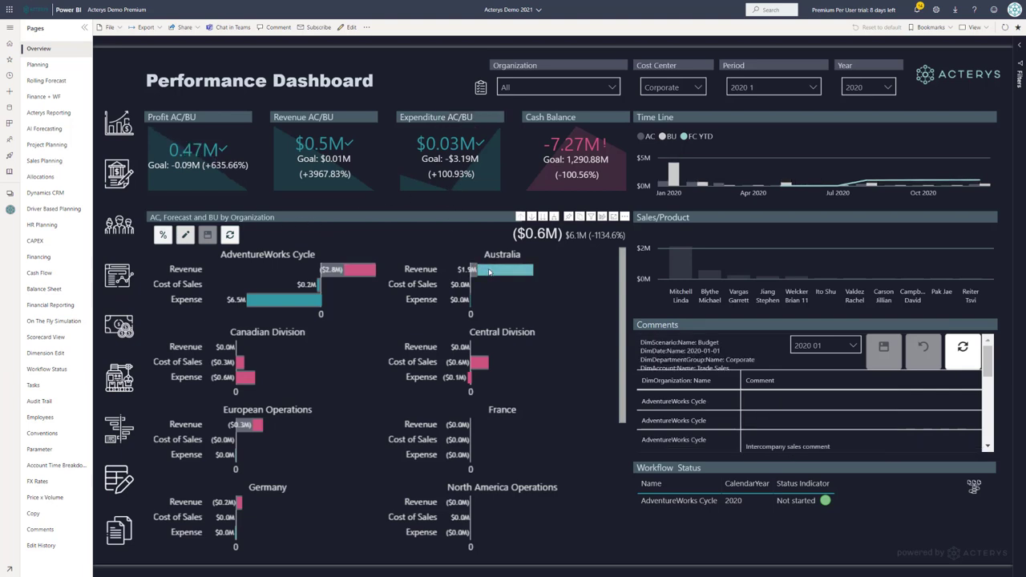
Drill through from AdventureWorks Cycle to the Financial Planning report
{"action": "left_click", "coordinate": [505, 269]}
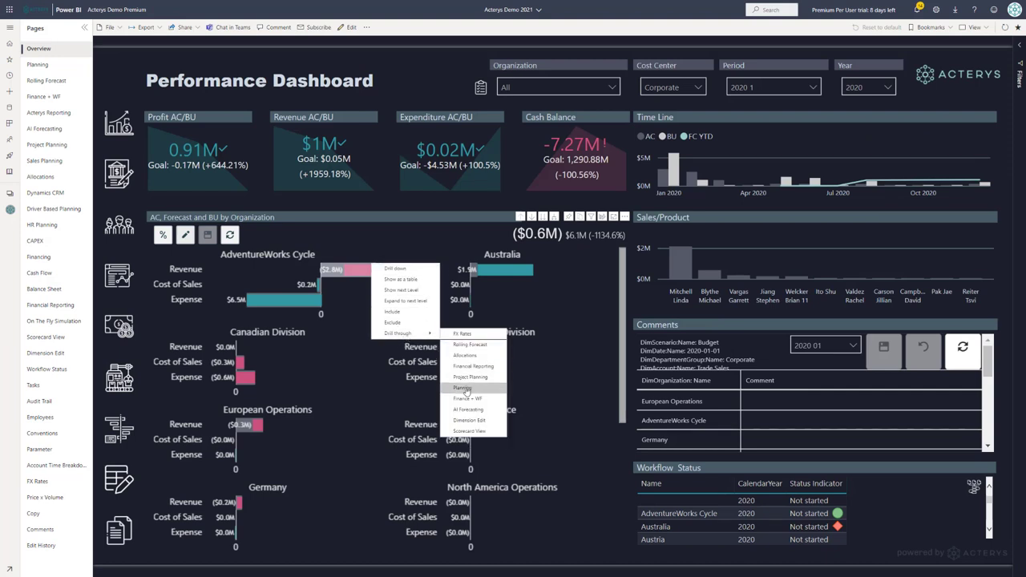
{"action": "left_click", "coordinate": [461, 388]}
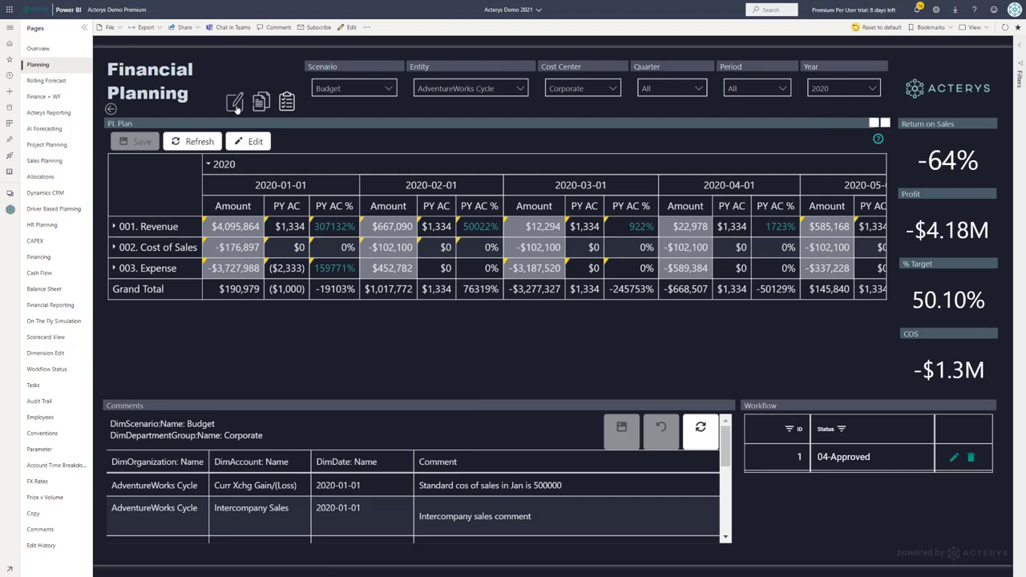
Add an Adjusted Forecast row to DimScenario in the Table Editor, save it and return to Financial Planning
{"action": "left_click", "coordinate": [45, 352]}
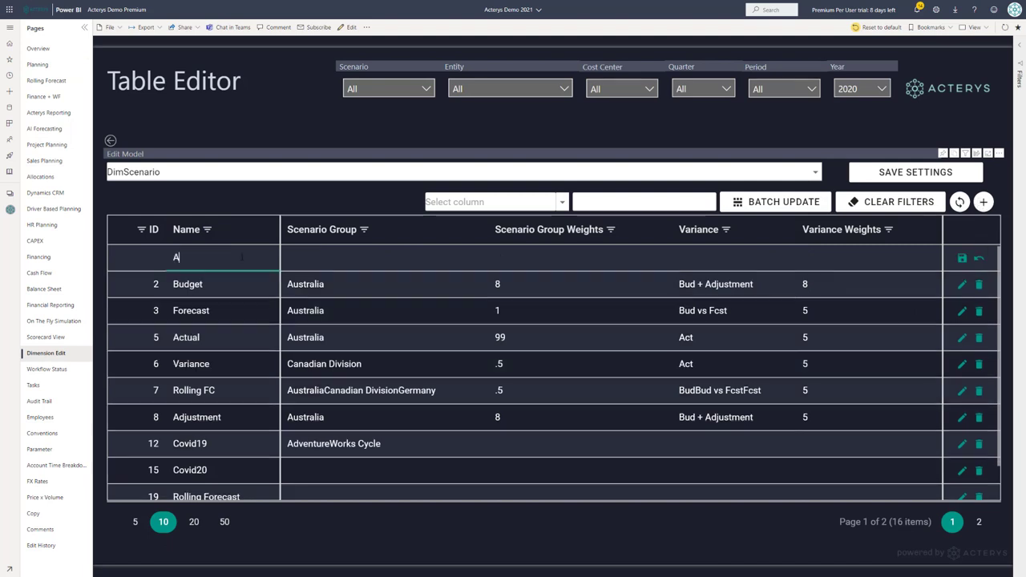
{"action": "type", "text": "djusted Forecast"}
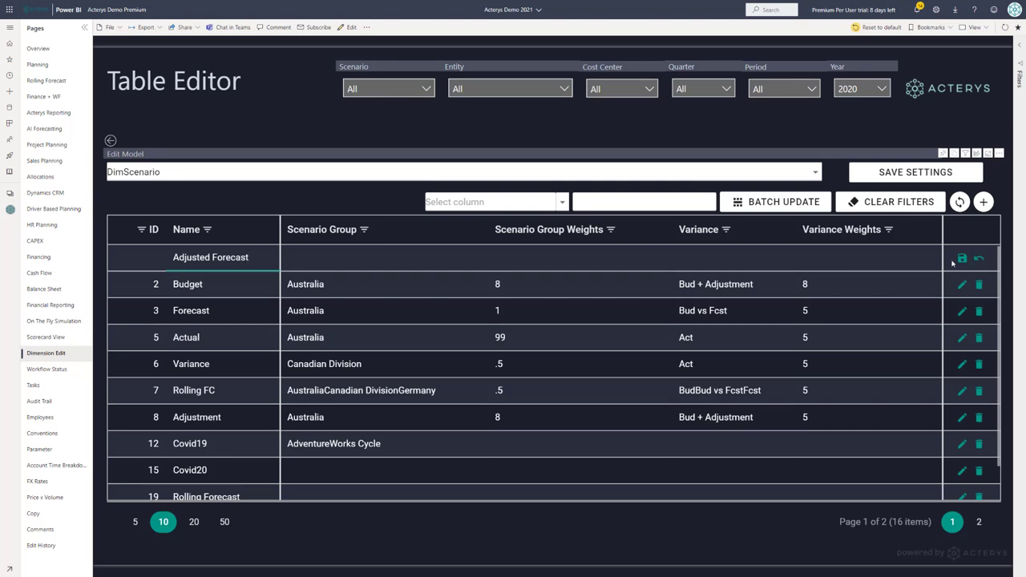
{"action": "left_click", "coordinate": [962, 256]}
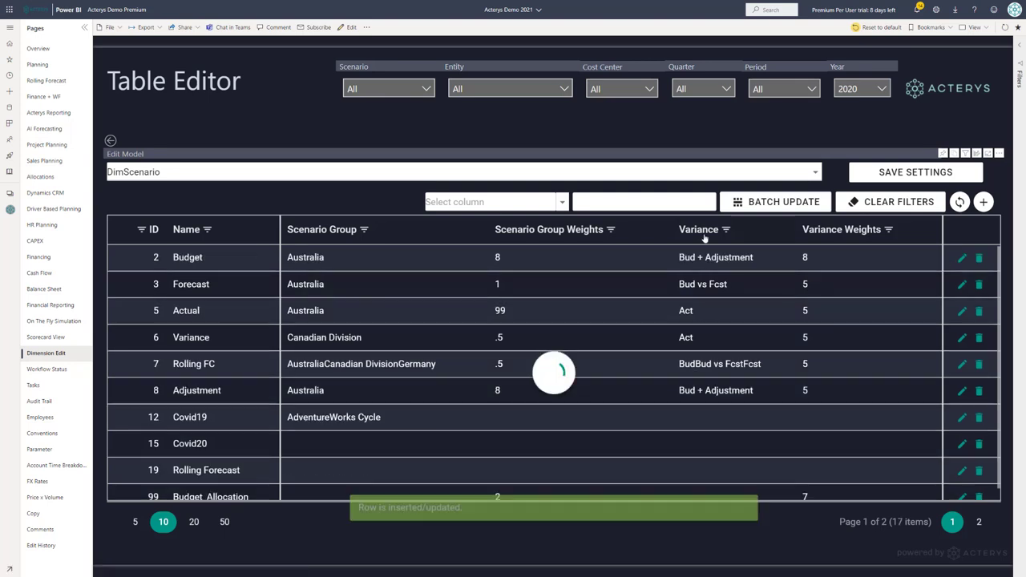
{"action": "left_click", "coordinate": [37, 64]}
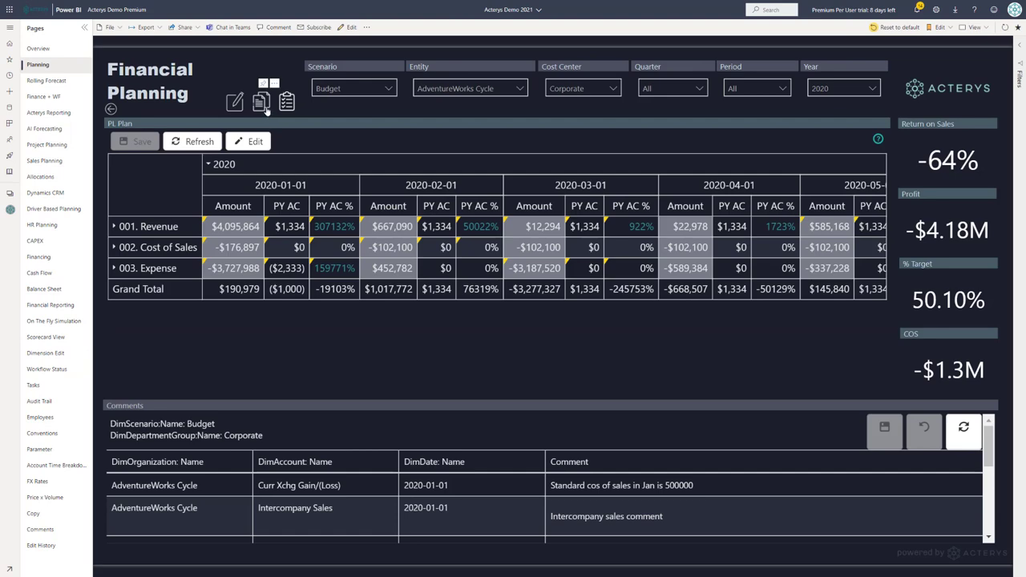
{"action": "left_click", "coordinate": [32, 513]}
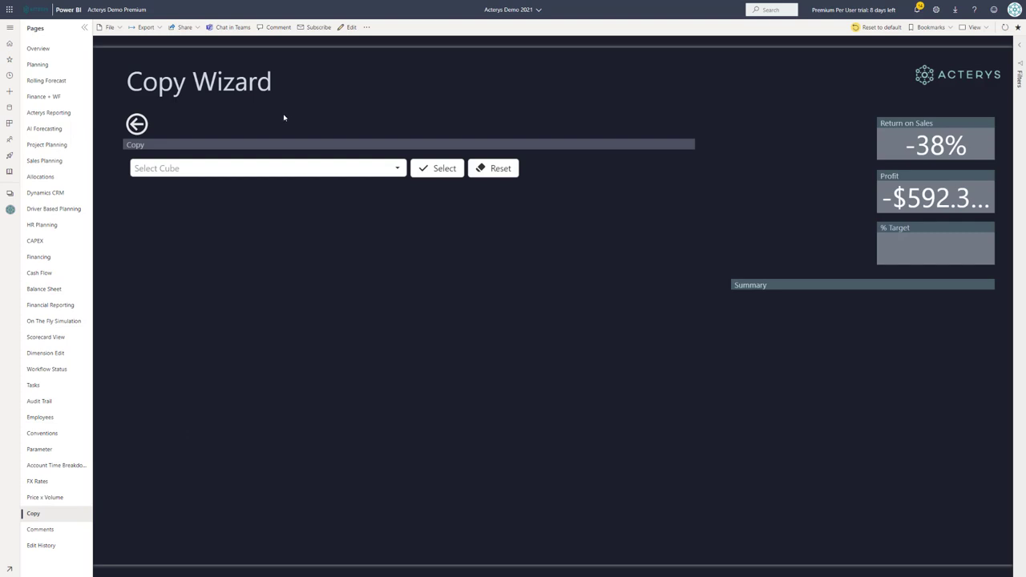
Choose the Finance cube and set the scenario rule Actual to Adjusted Forecast
{"action": "left_click", "coordinate": [398, 168]}
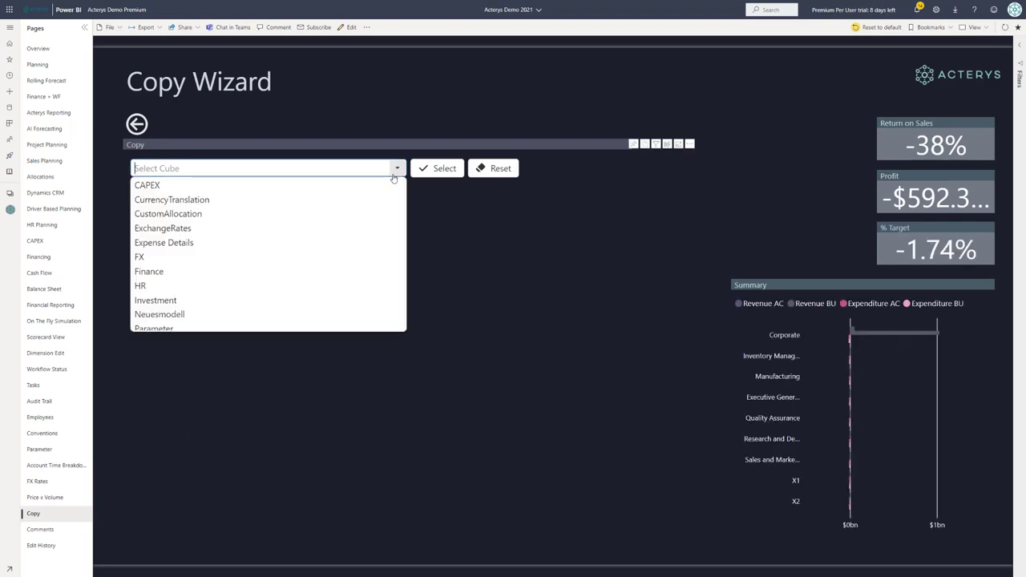
{"action": "left_click", "coordinate": [149, 271]}
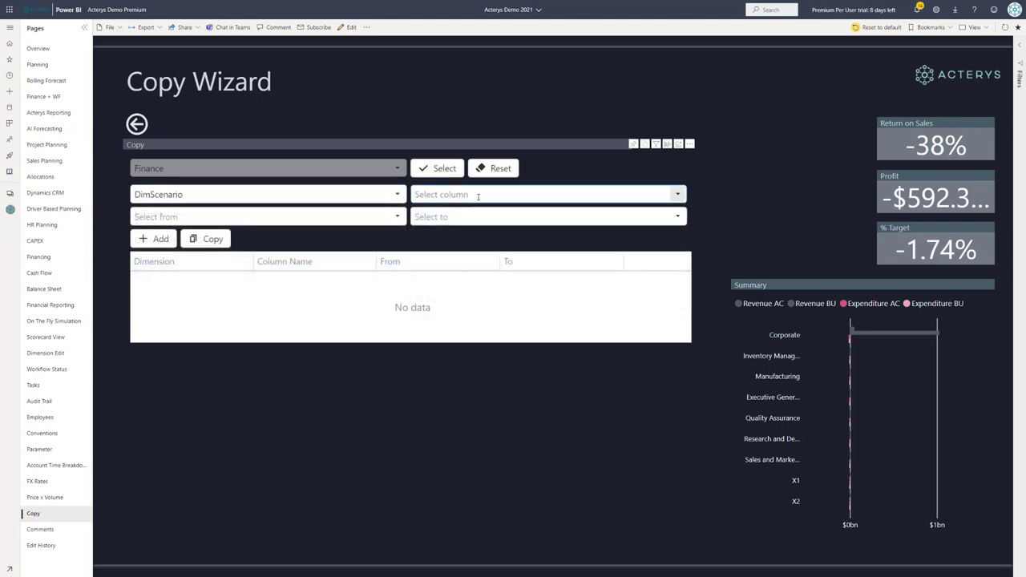
{"action": "left_click", "coordinate": [264, 216]}
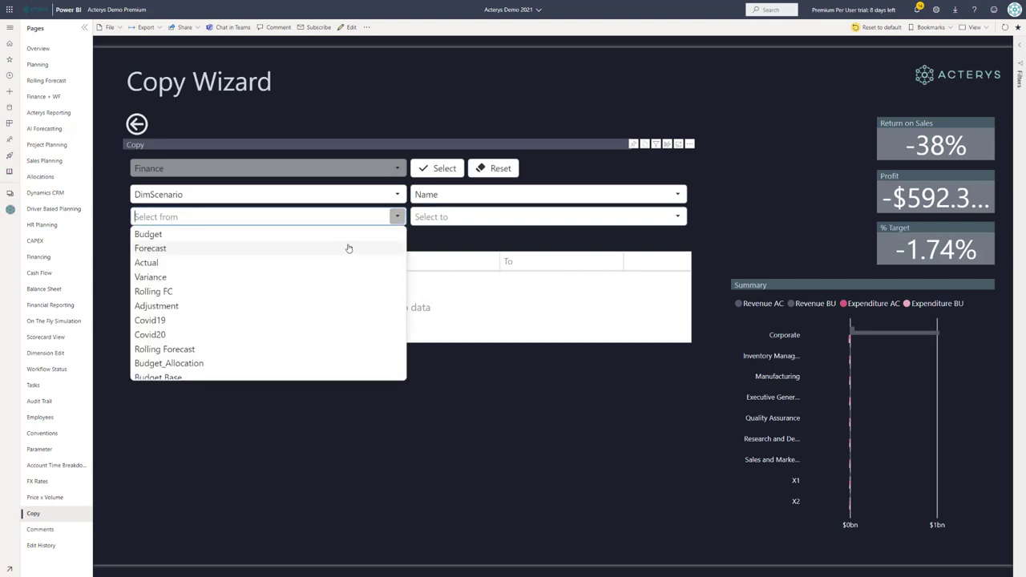
{"action": "left_click", "coordinate": [146, 263]}
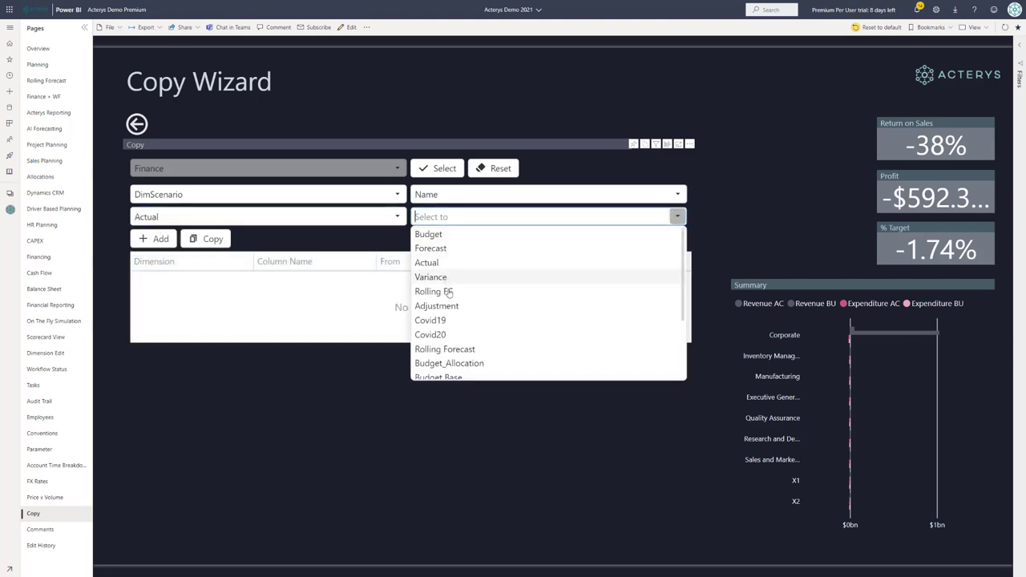
{"action": "scroll", "scroll_direction": "down", "scroll_amount": 3}
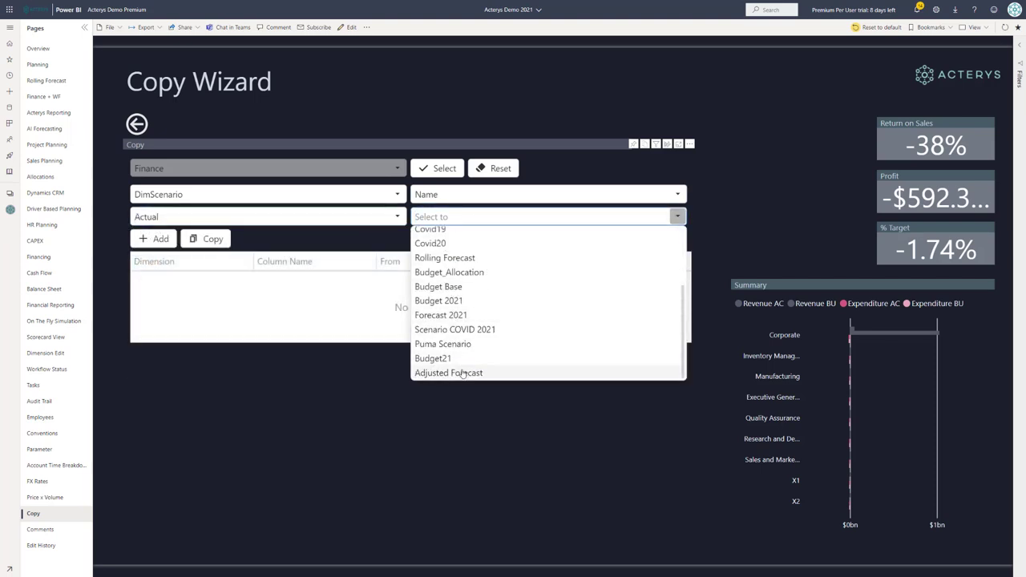
{"action": "left_click", "coordinate": [449, 372]}
{"action": "type", "text": "DimDate"}
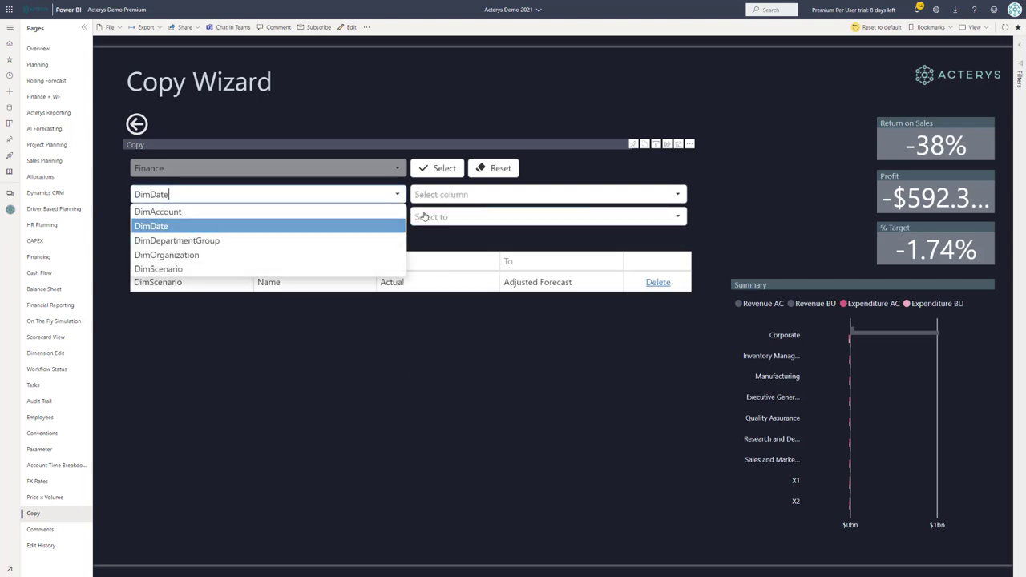
Add the DimDate CalendarYear rule 2020 to 2020 and run the copy
{"action": "left_click", "coordinate": [150, 225]}
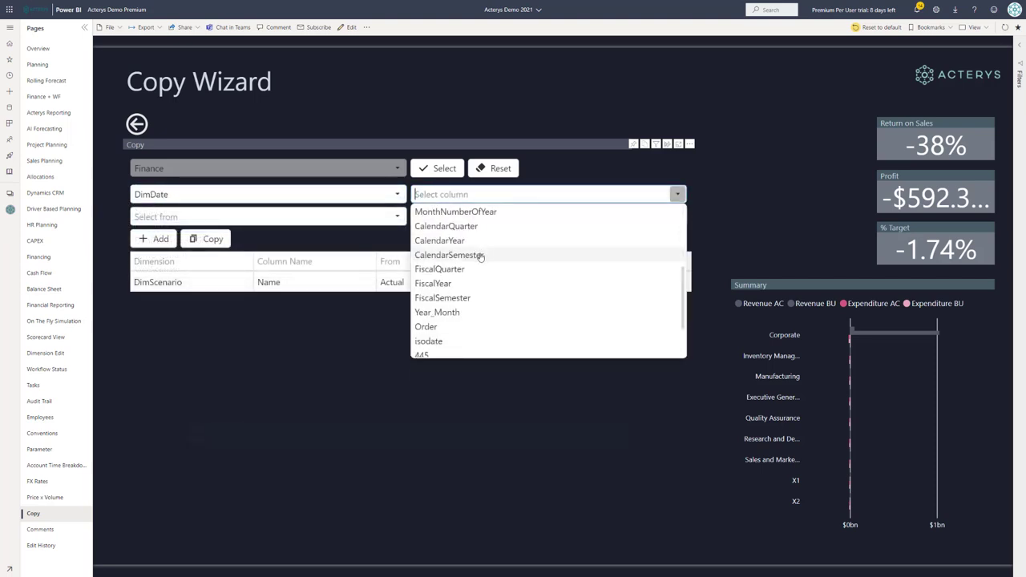
{"action": "left_click", "coordinate": [439, 240]}
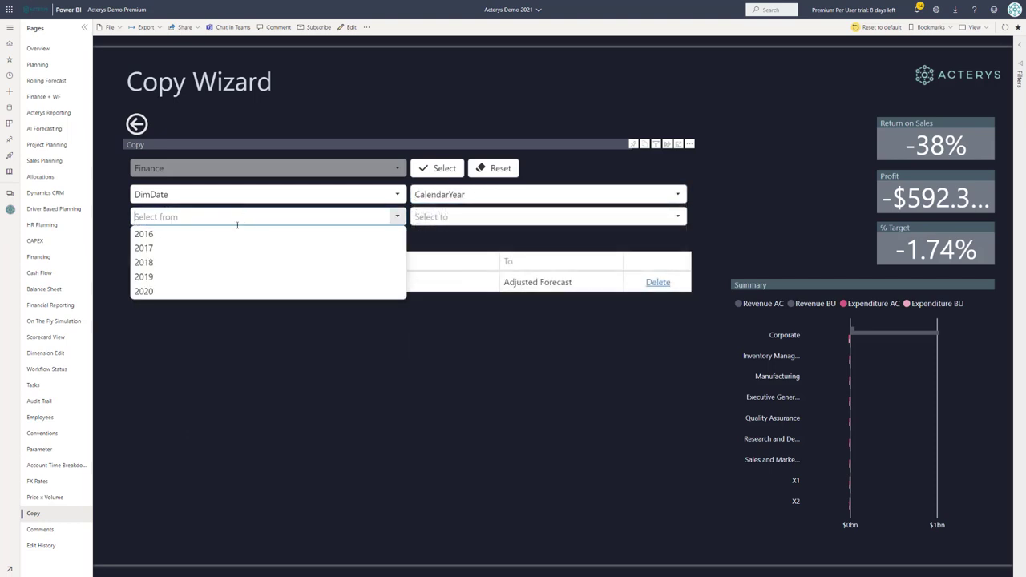
{"action": "left_click", "coordinate": [144, 292]}
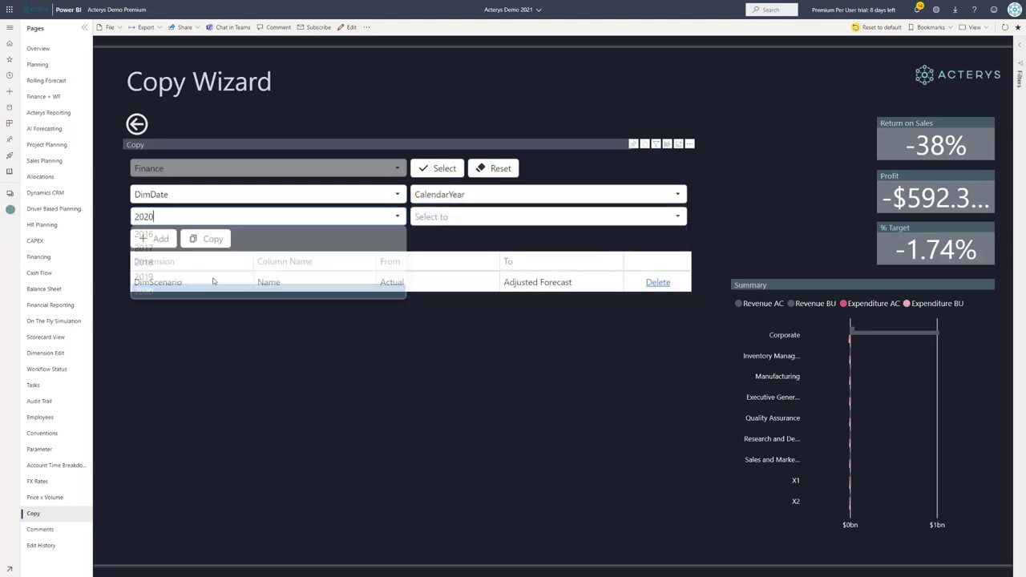
{"action": "left_click", "coordinate": [548, 217]}
{"action": "type", "text": "2020"}
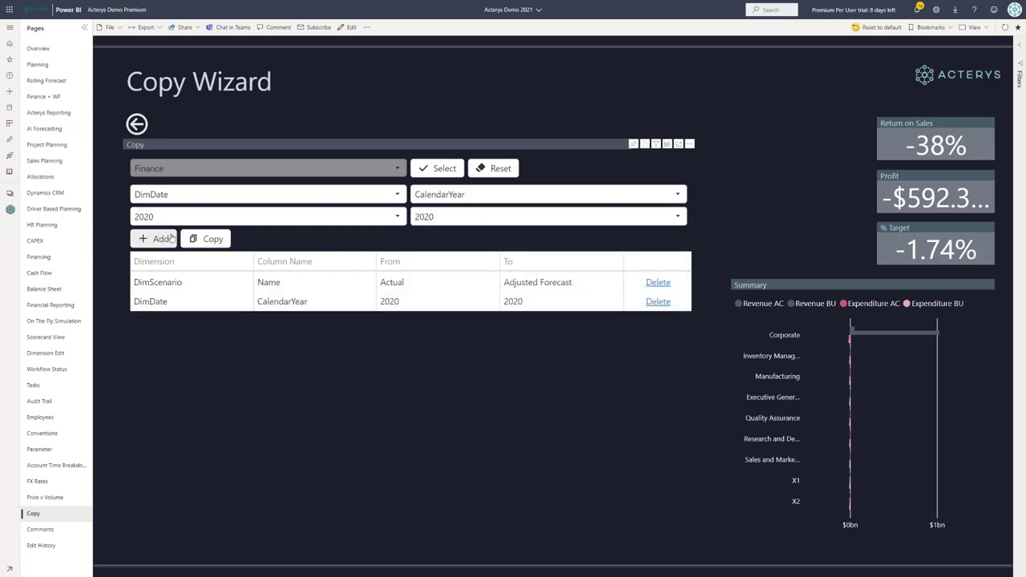
{"action": "left_click", "coordinate": [213, 237]}
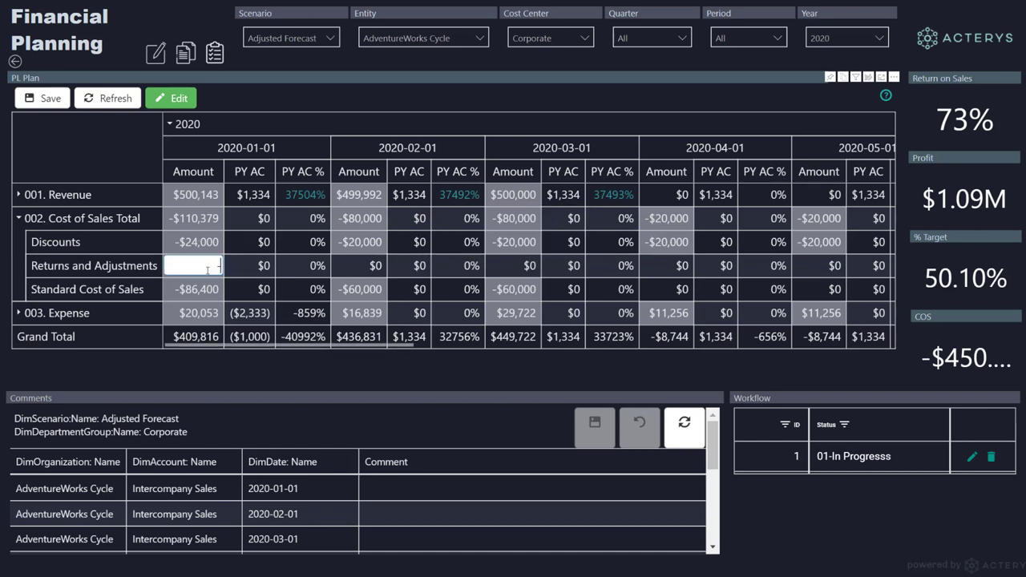
Enter -3000.00 and refresh the matrix to show splashed values, expanding Cost of Sales
{"action": "type", "text": "-3000.00"}
{"action": "left_click", "coordinate": [194, 218]}
{"action": "type", "text": "-124740"}
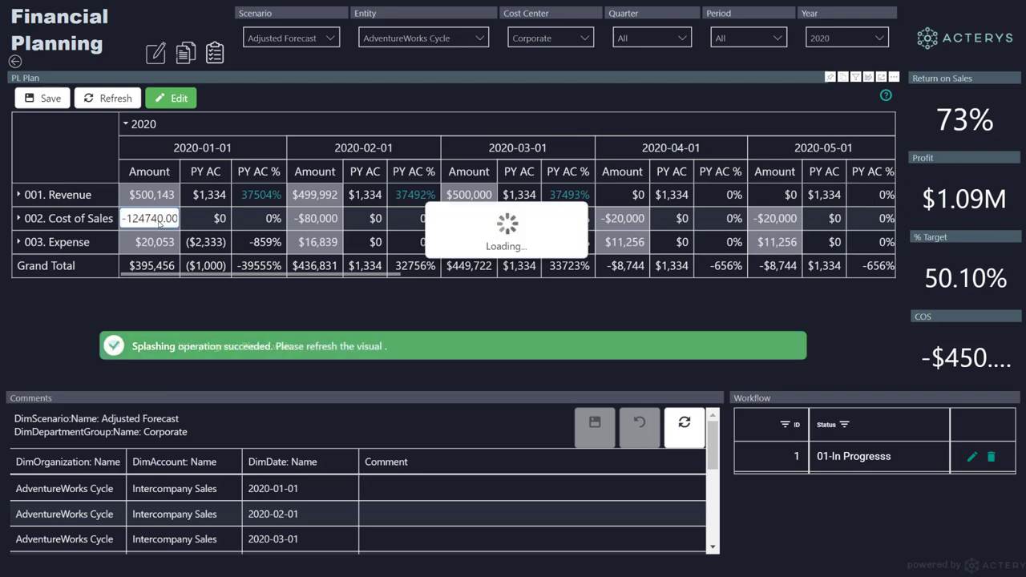
{"action": "left_click", "coordinate": [108, 98]}
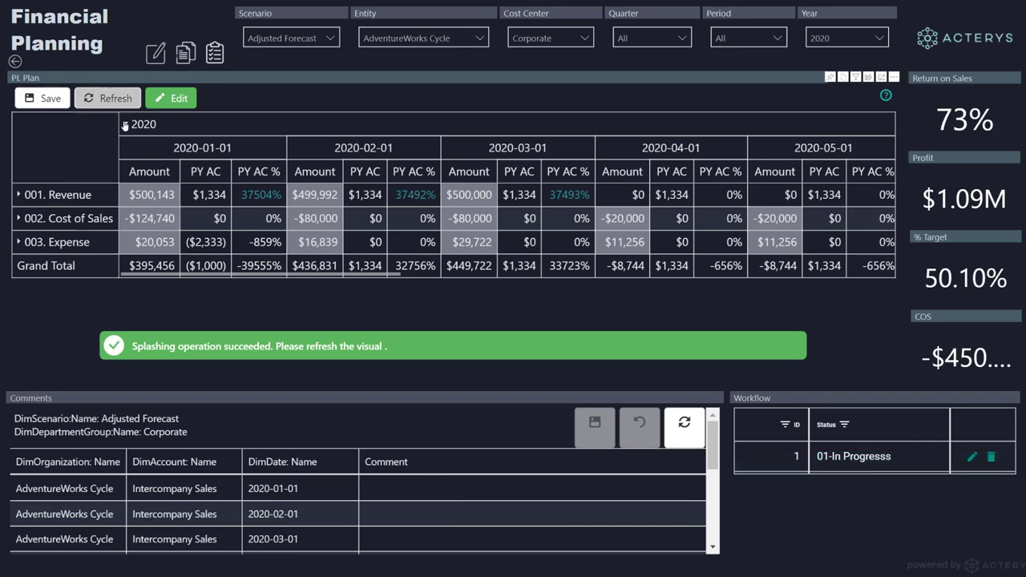
{"action": "left_click", "coordinate": [106, 98]}
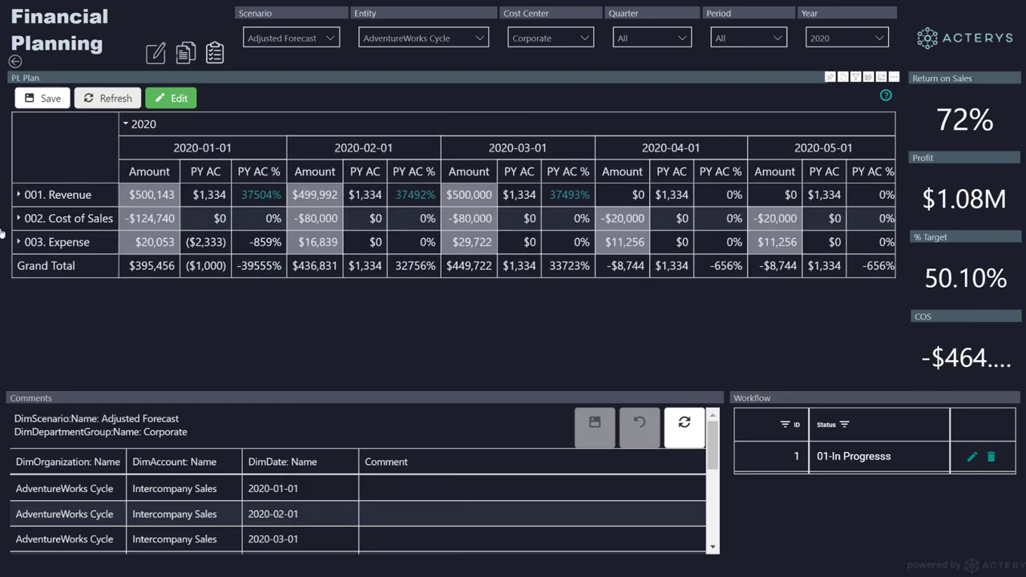
{"action": "left_click", "coordinate": [16, 218]}
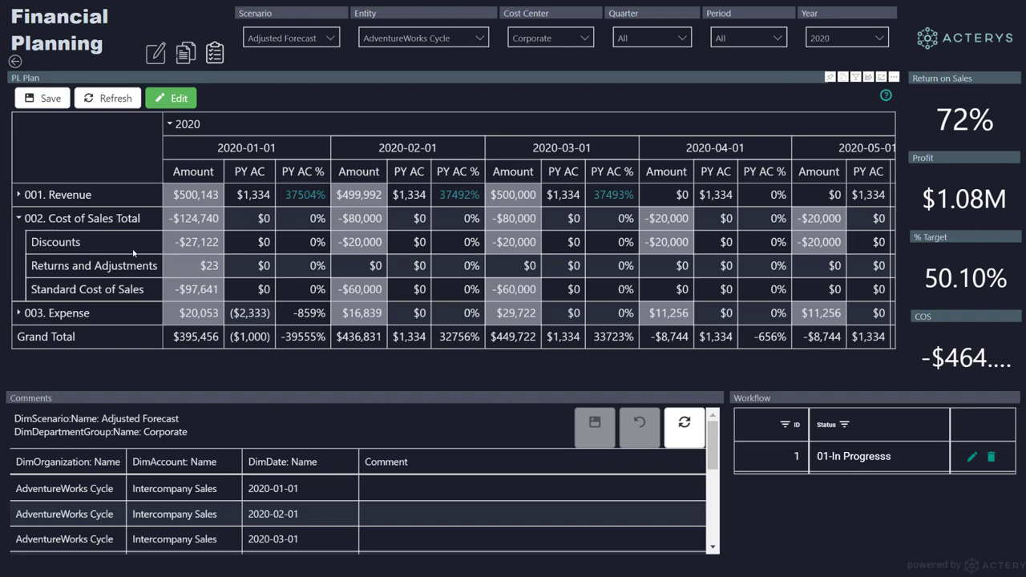
Set January 2020 Returns and Adjustments to -1000 and save
{"action": "double_click", "coordinate": [193, 266]}
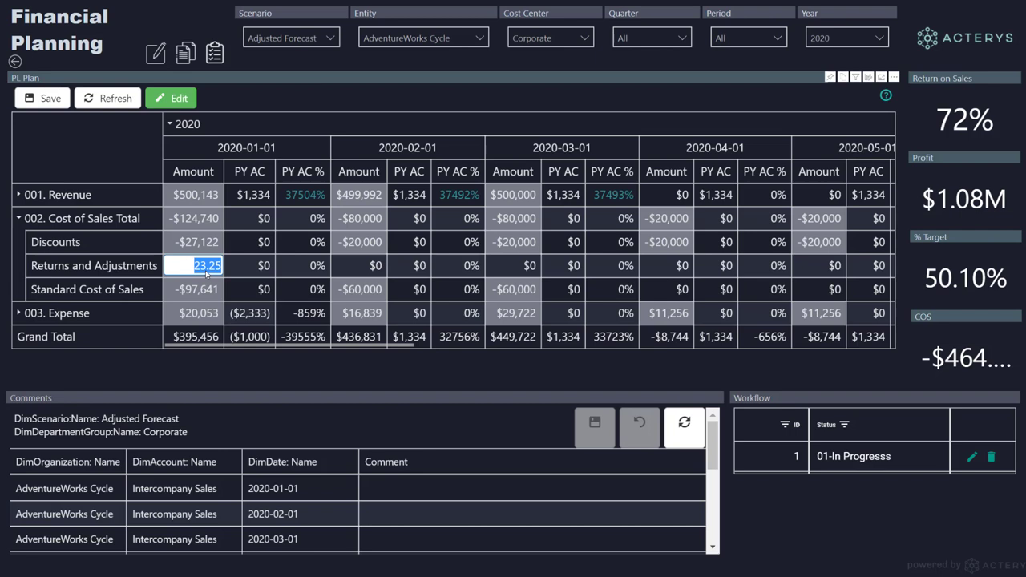
{"action": "type", "text": "r1"}
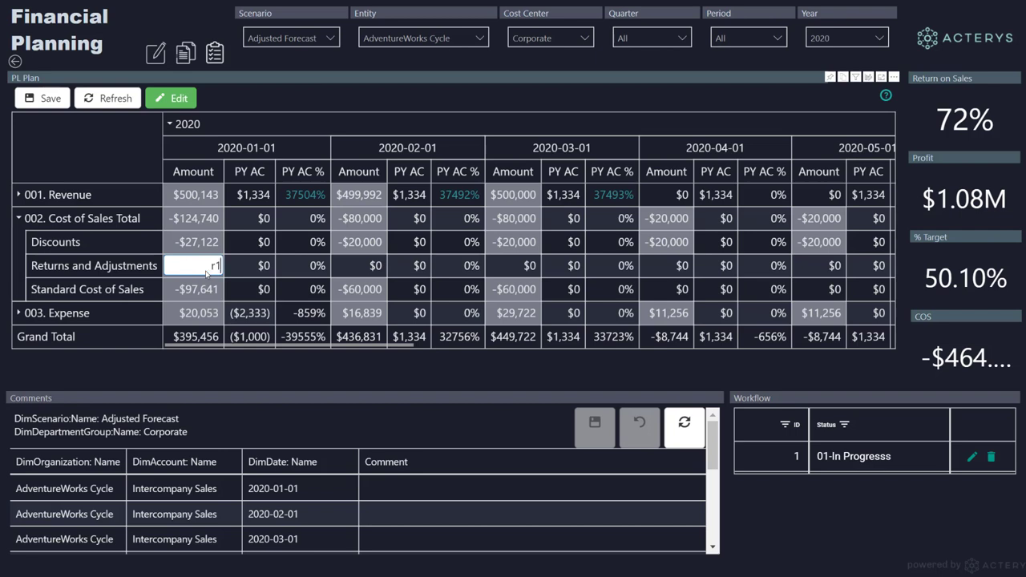
{"action": "type", "text": "-1000"}
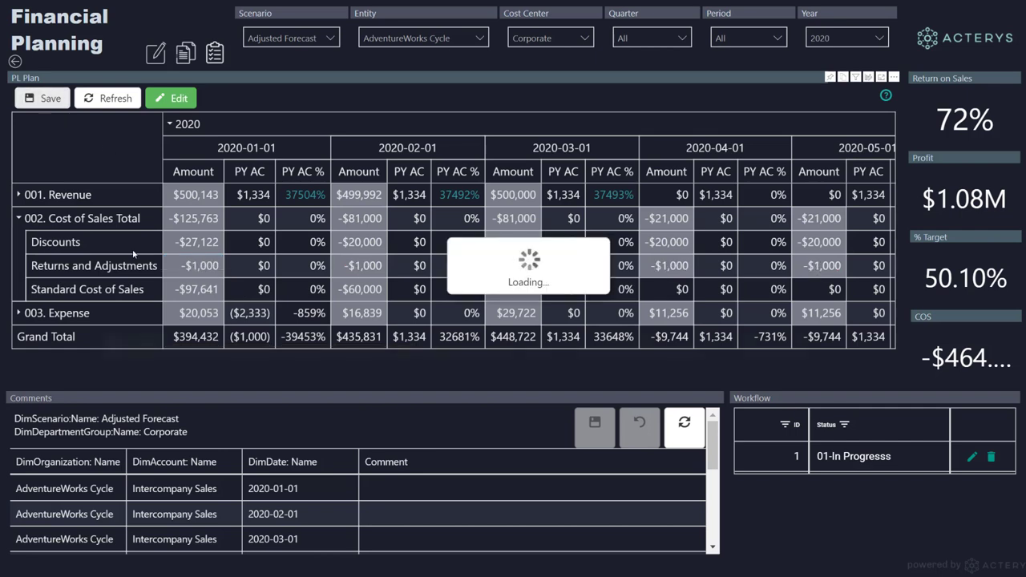
{"action": "left_click", "coordinate": [42, 97]}
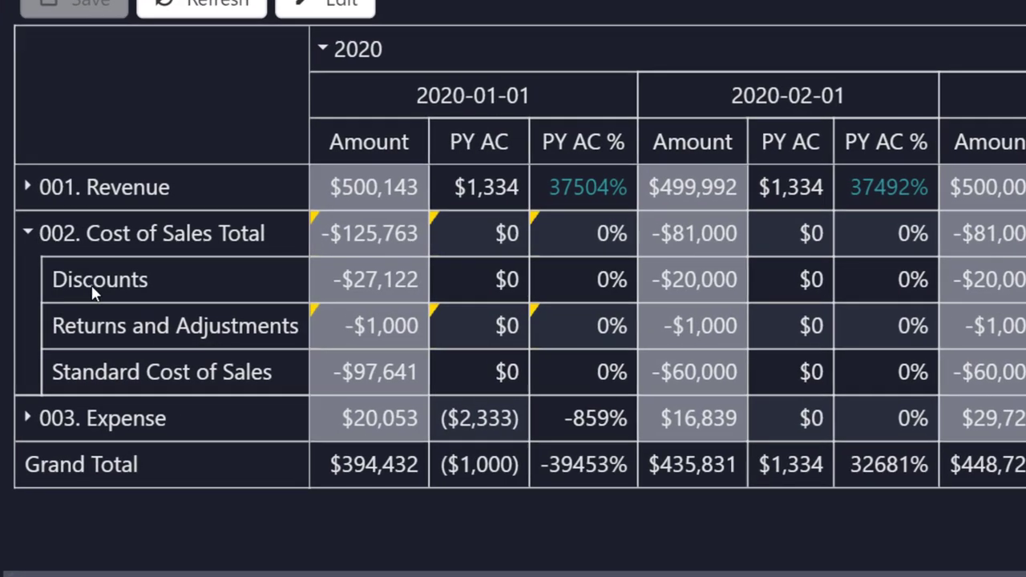
Drill through to the Returns and Adjustments edit history and sort it newest first
{"action": "right_click", "coordinate": [369, 325]}
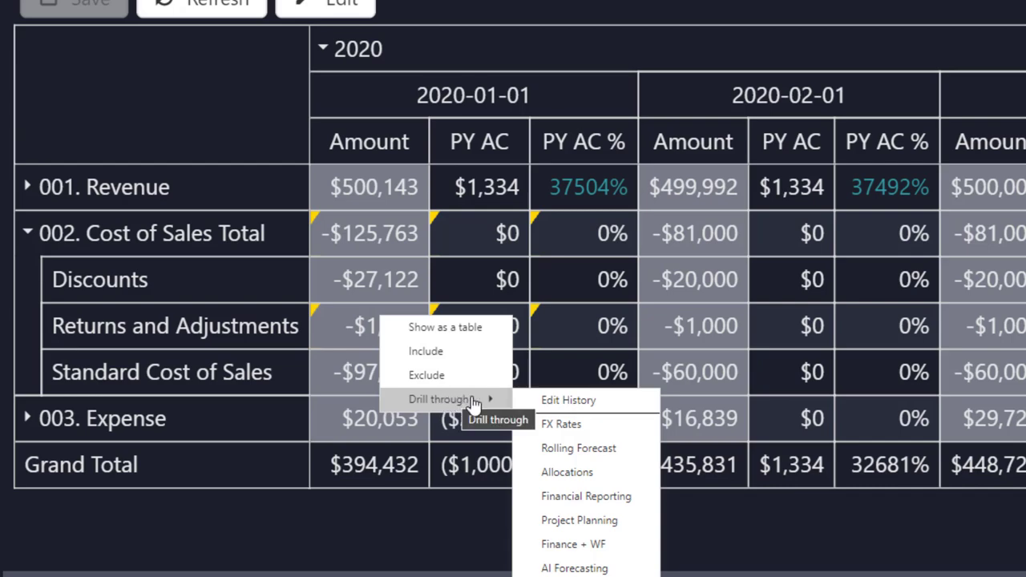
{"action": "left_click", "coordinate": [568, 401]}
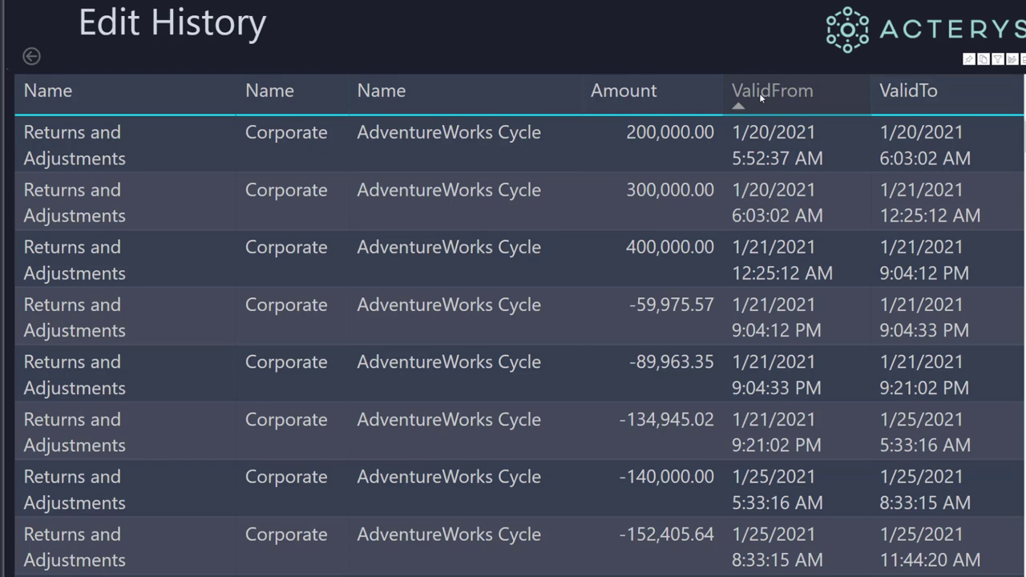
{"action": "left_click", "coordinate": [773, 90]}
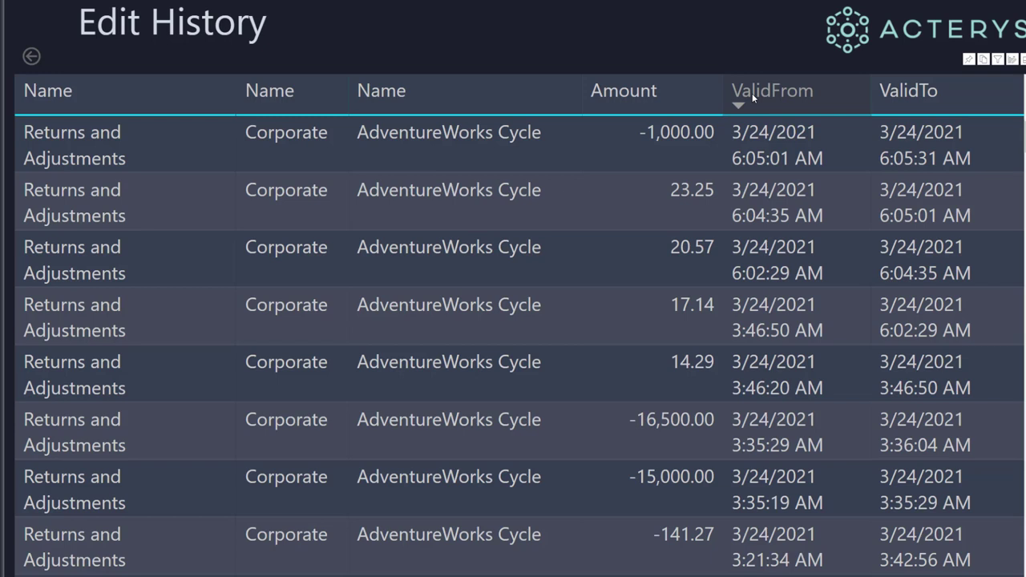
{"action": "left_click", "coordinate": [773, 89]}
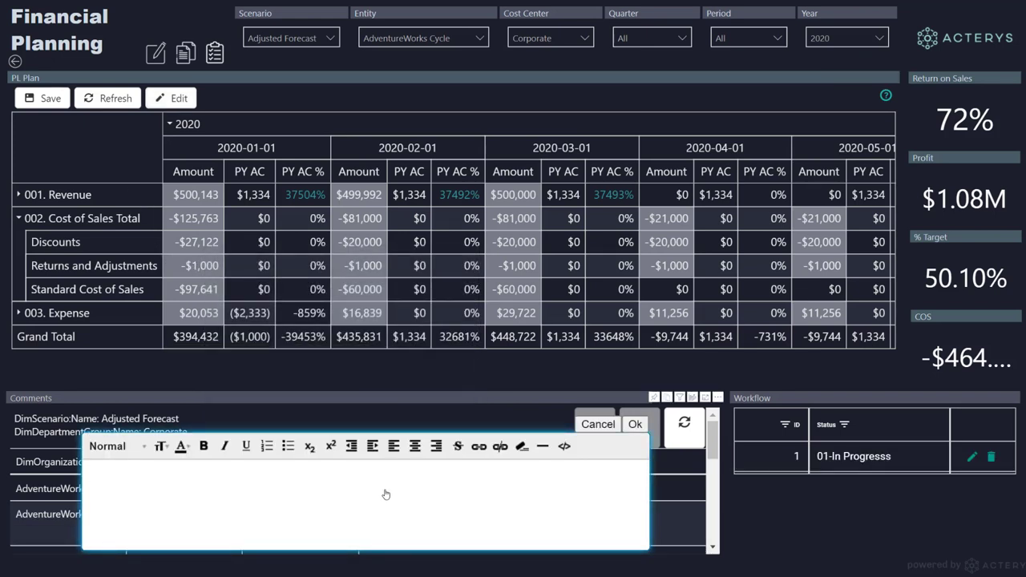
Save the comment 'Added Returns' and set the workflow status to 04-Approved
{"action": "type", "text": "Added"}
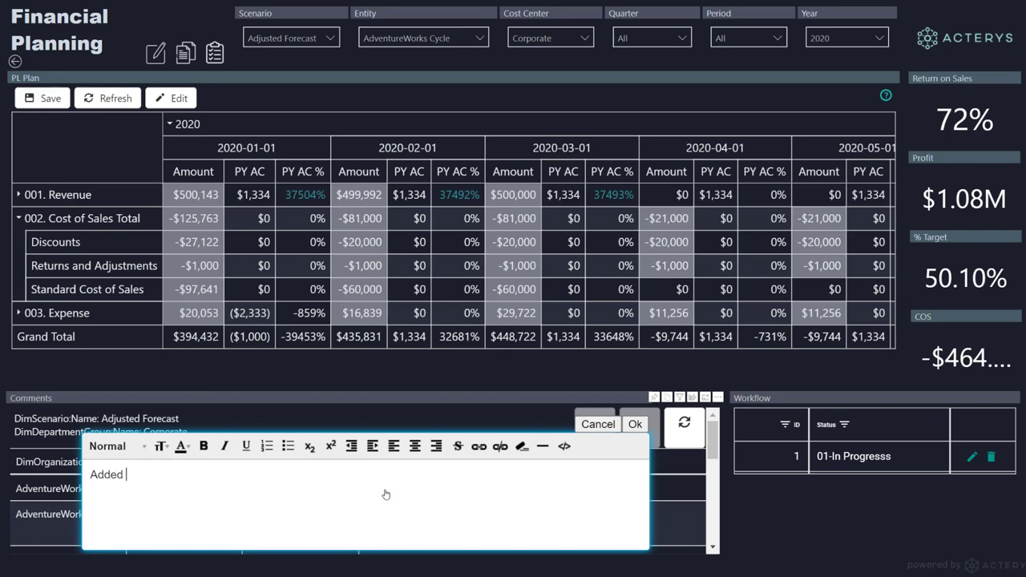
{"action": "type", "text": "Returns"}
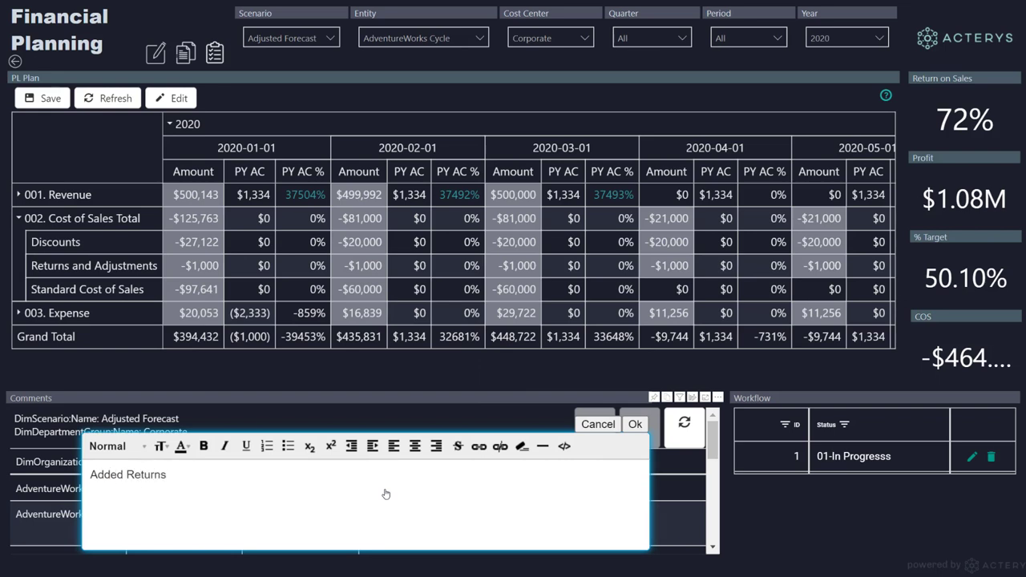
{"action": "left_click", "coordinate": [634, 423]}
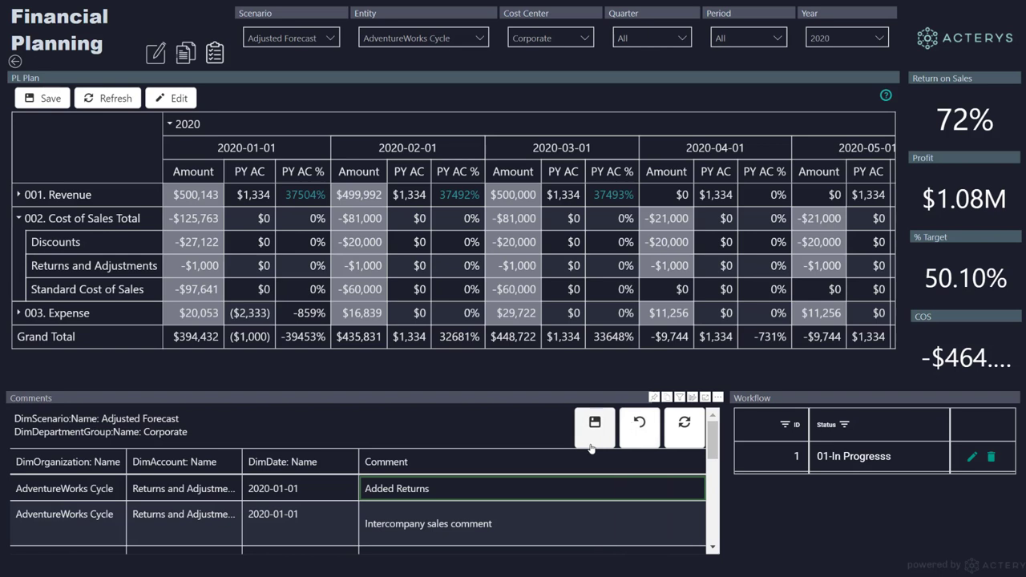
{"action": "left_click", "coordinate": [593, 426]}
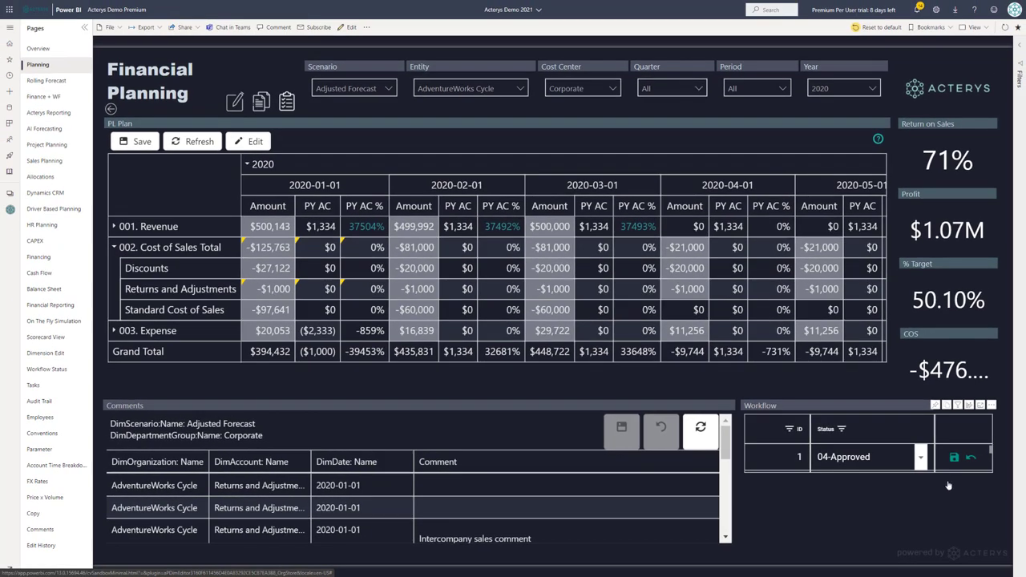
{"action": "left_click", "coordinate": [952, 457]}
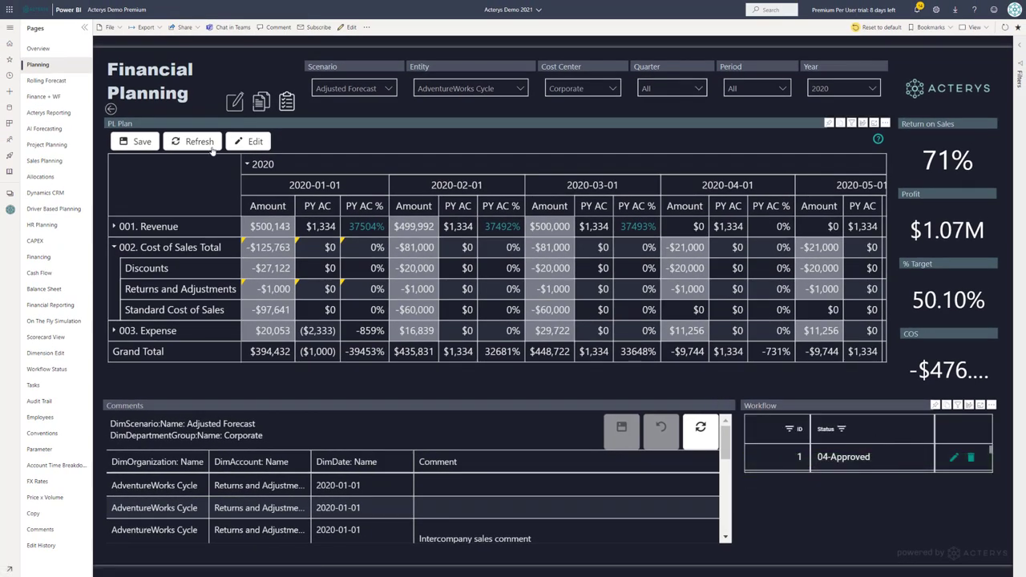
Show the Overview Performance Dashboard and load its comments
{"action": "left_click", "coordinate": [38, 48]}
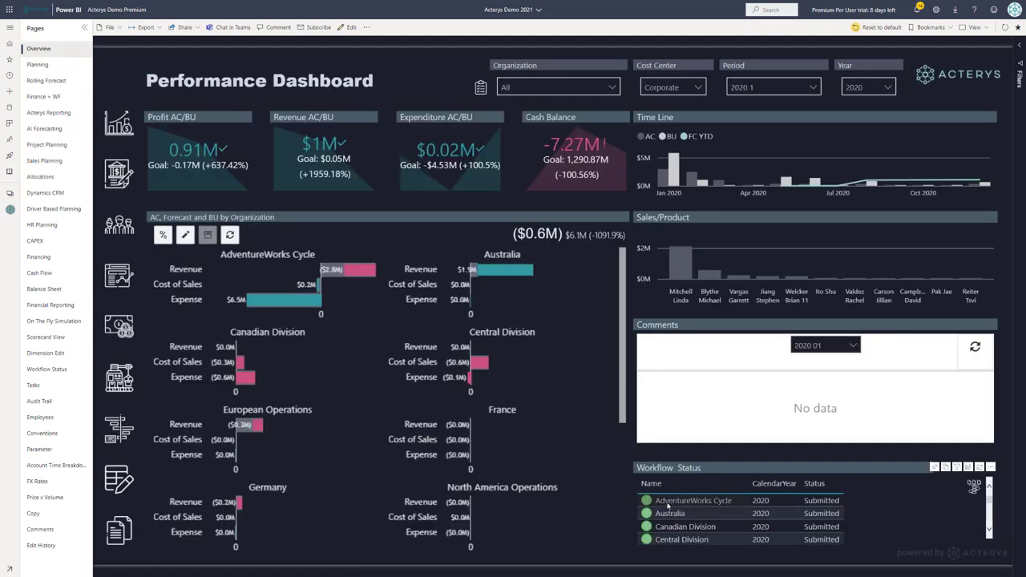
{"action": "left_click", "coordinate": [975, 346]}
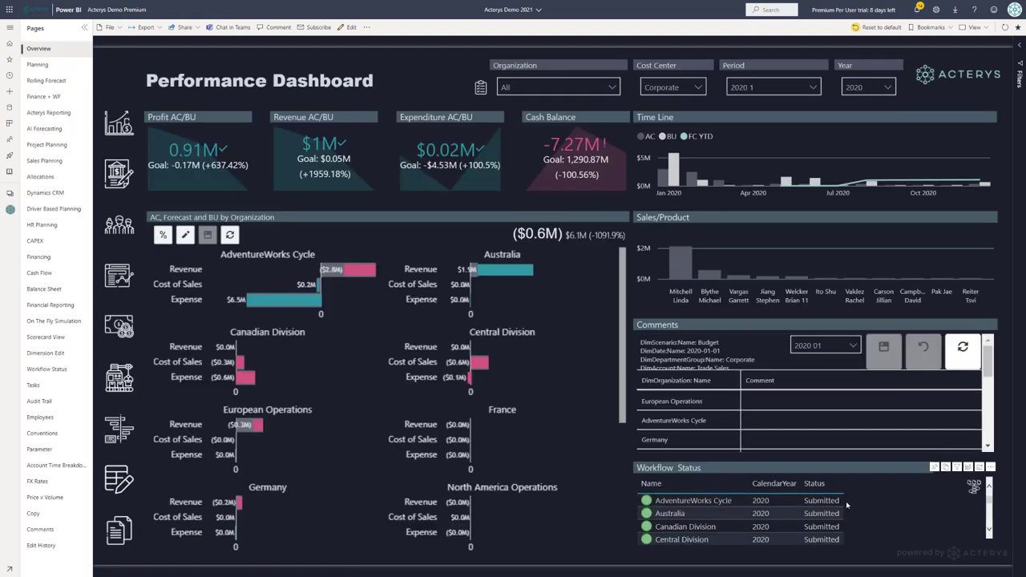
{"action": "mouse_move", "coordinate": [670, 500]}
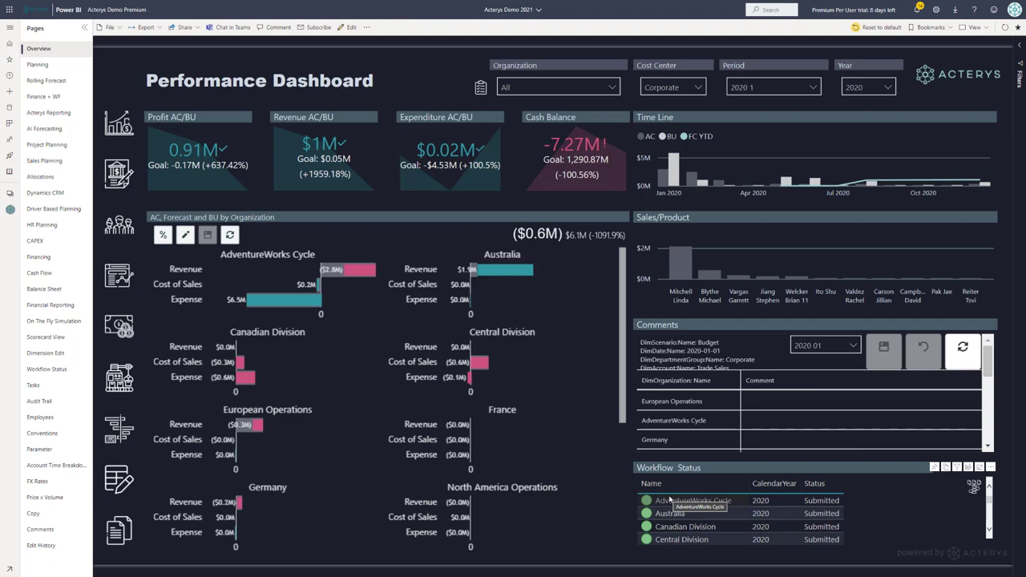
{"action": "left_click", "coordinate": [55, 208]}
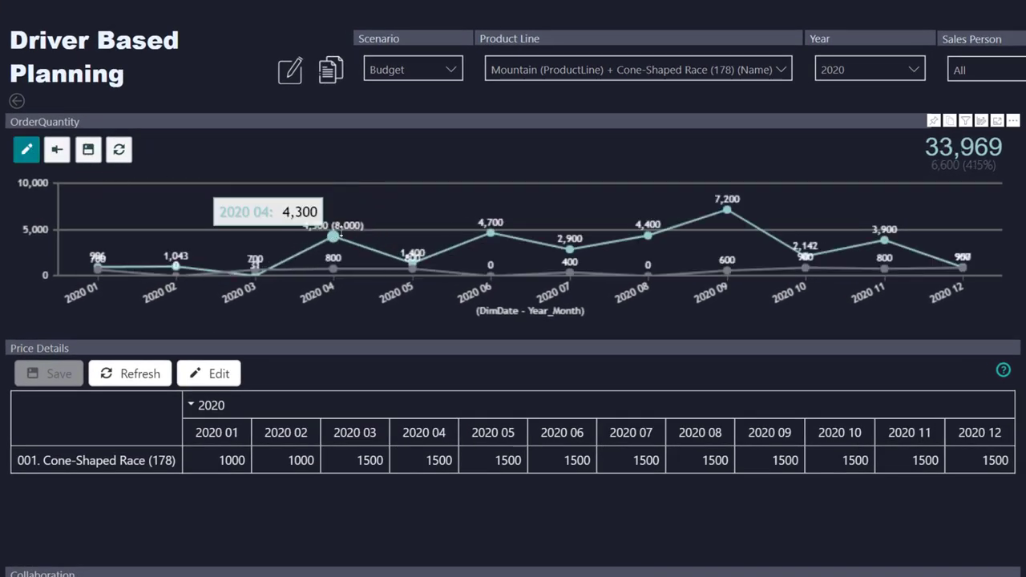
{"action": "mouse_move", "coordinate": [728, 228]}
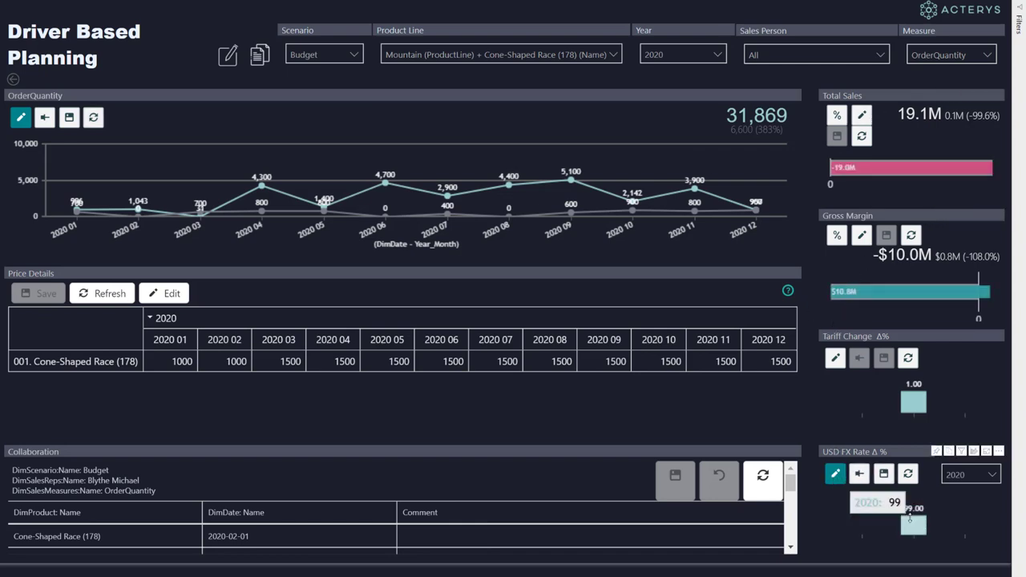
Set the USD FX Rate Δ % slicer to 65 and apply it
{"action": "left_click", "coordinate": [882, 474]}
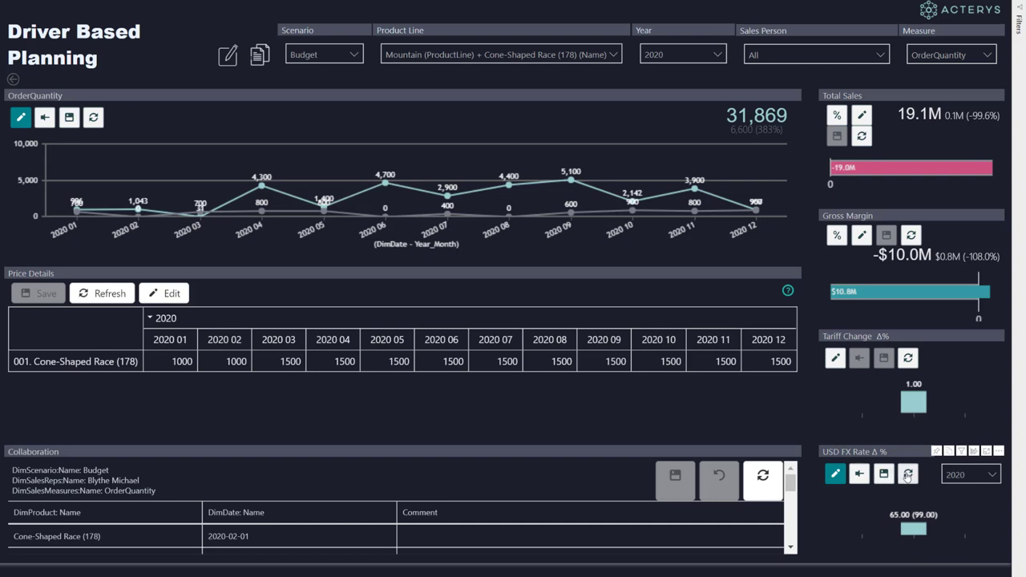
{"action": "left_click", "coordinate": [908, 474]}
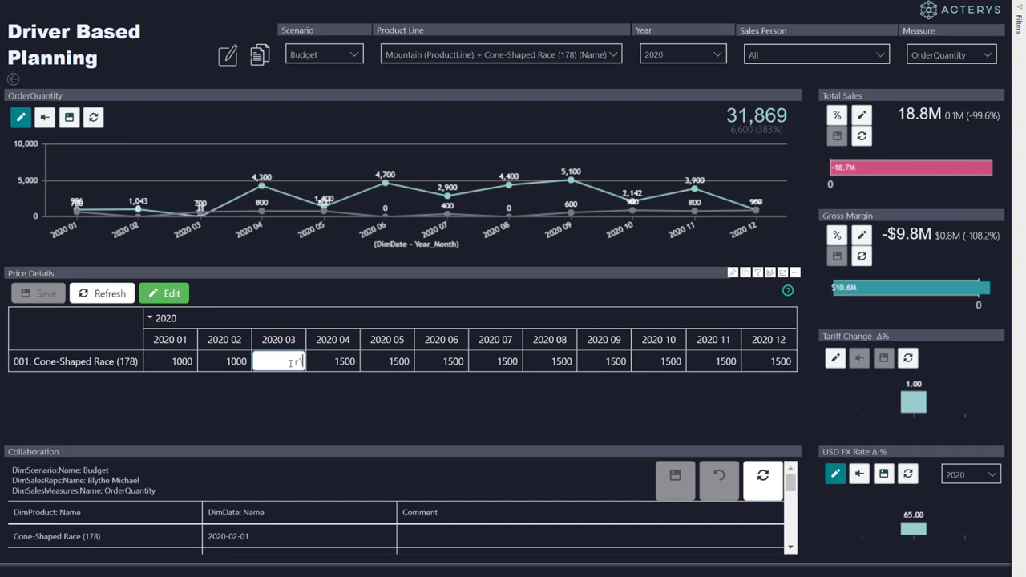
Set the Cone-Shaped Race price to 1700 from 2020 03 onward and refresh the details
{"action": "type", "text": "1700.00"}
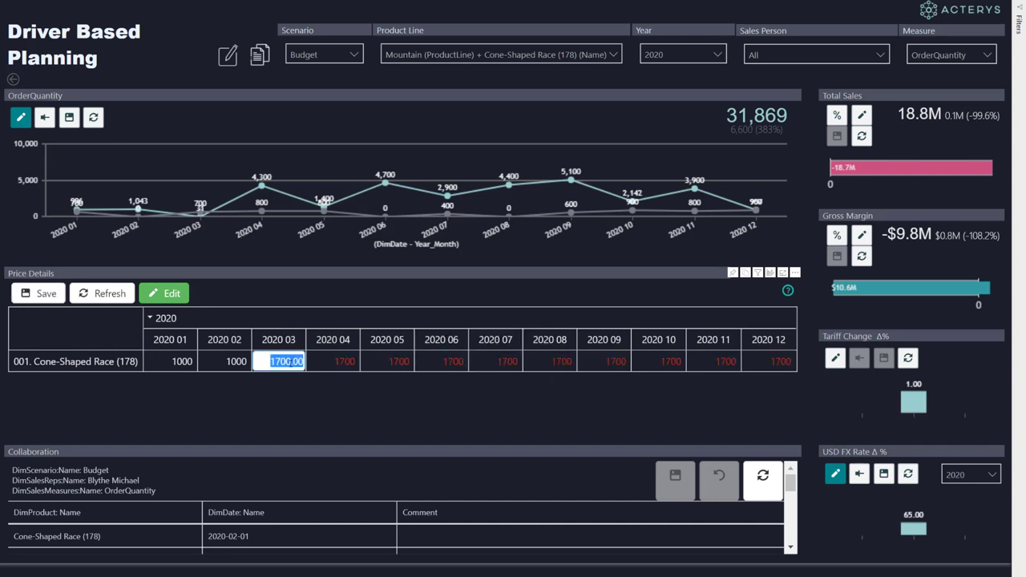
{"action": "left_click", "coordinate": [102, 292]}
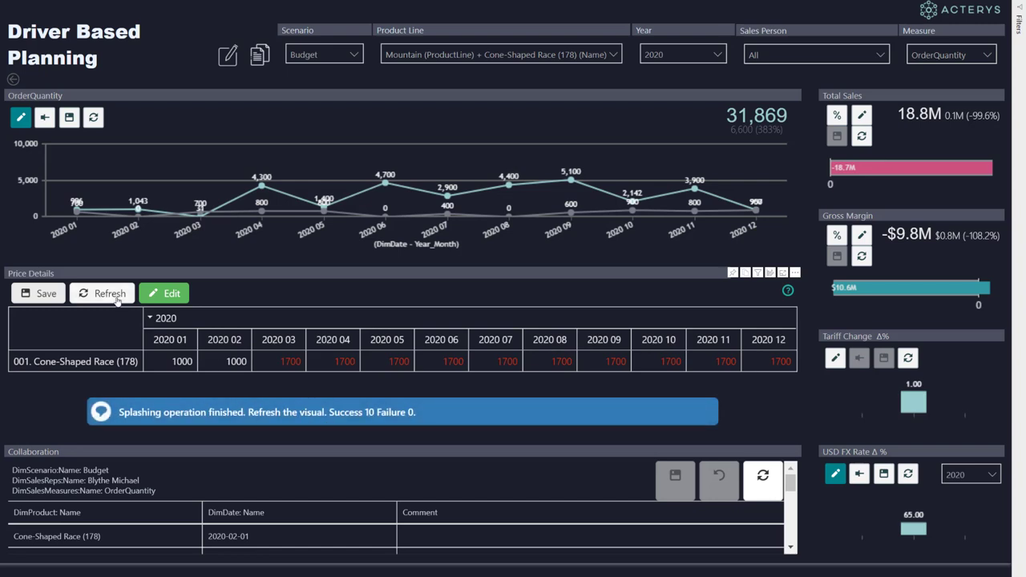
{"action": "left_click", "coordinate": [109, 292]}
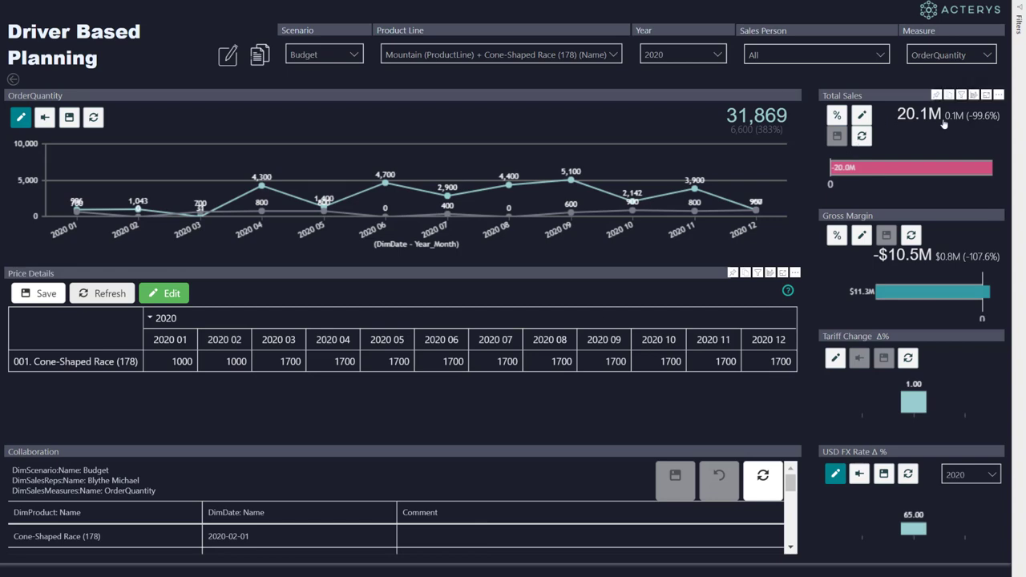
{"action": "mouse_move", "coordinate": [529, 495]}
{"action": "type", "text": "p"}
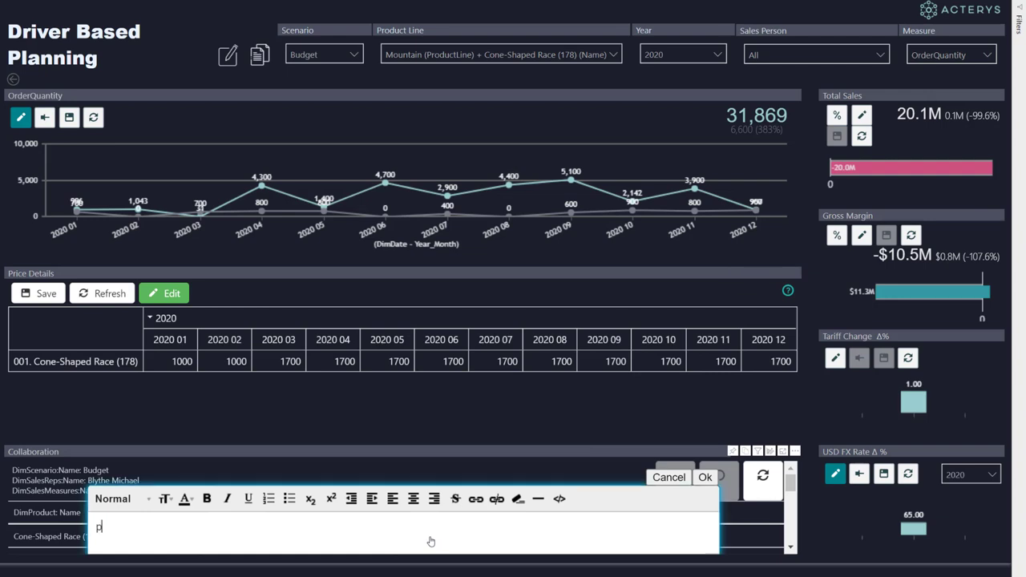
Post the comment 'price increase and FX adaptation' on the Cone-Shaped Race entry
{"action": "type", "text": "rice increa"}
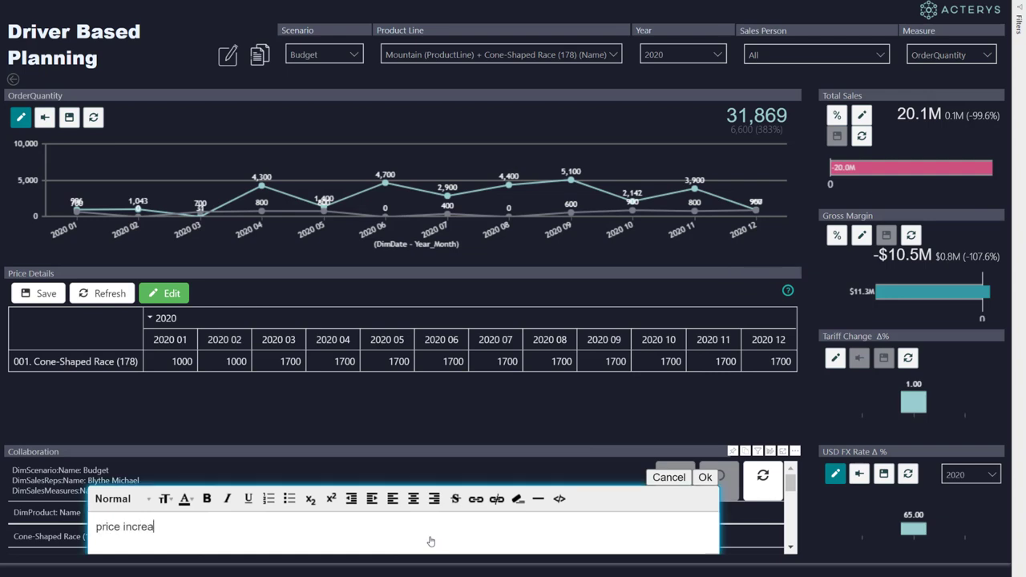
{"action": "type", "text": "se and FX a"}
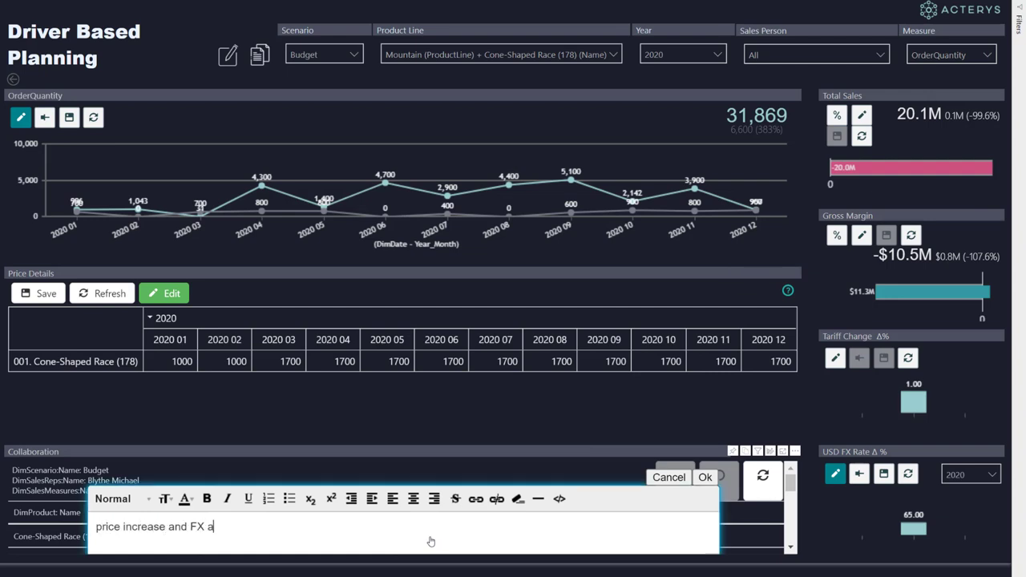
{"action": "type", "text": "daptat"}
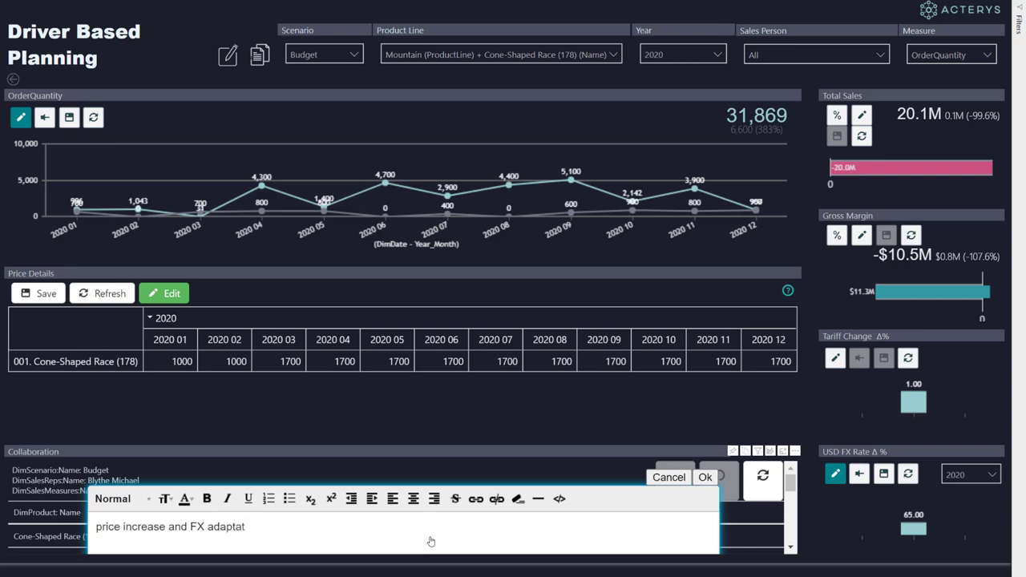
{"action": "type", "text": "ion"}
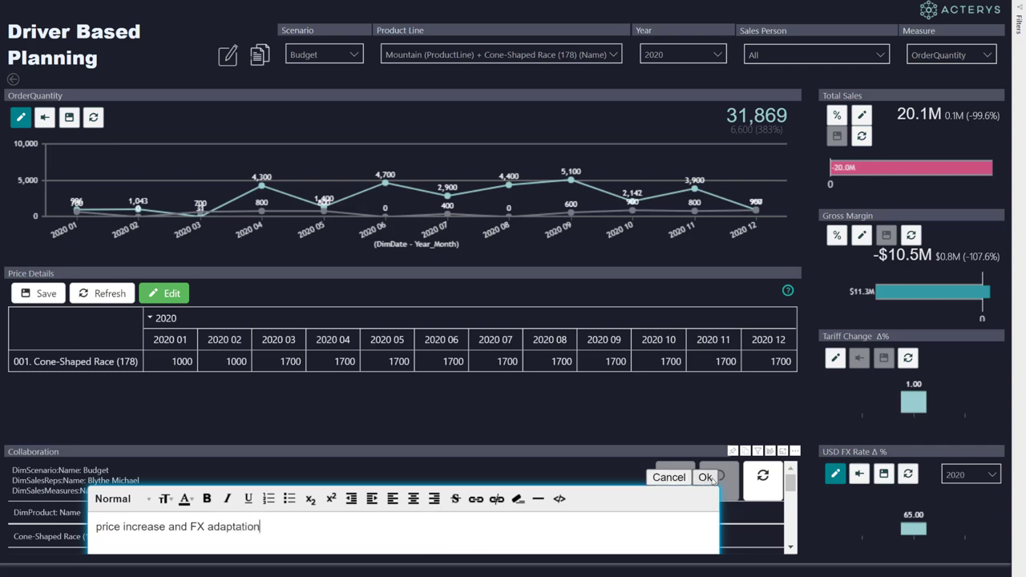
{"action": "left_click", "coordinate": [705, 478]}
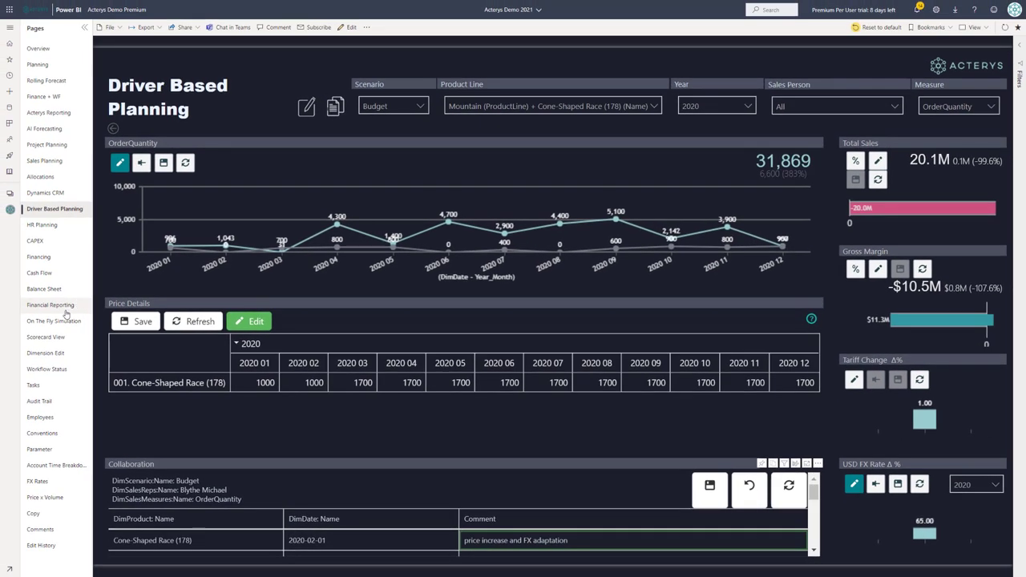
{"action": "mouse_move", "coordinate": [42, 224]}
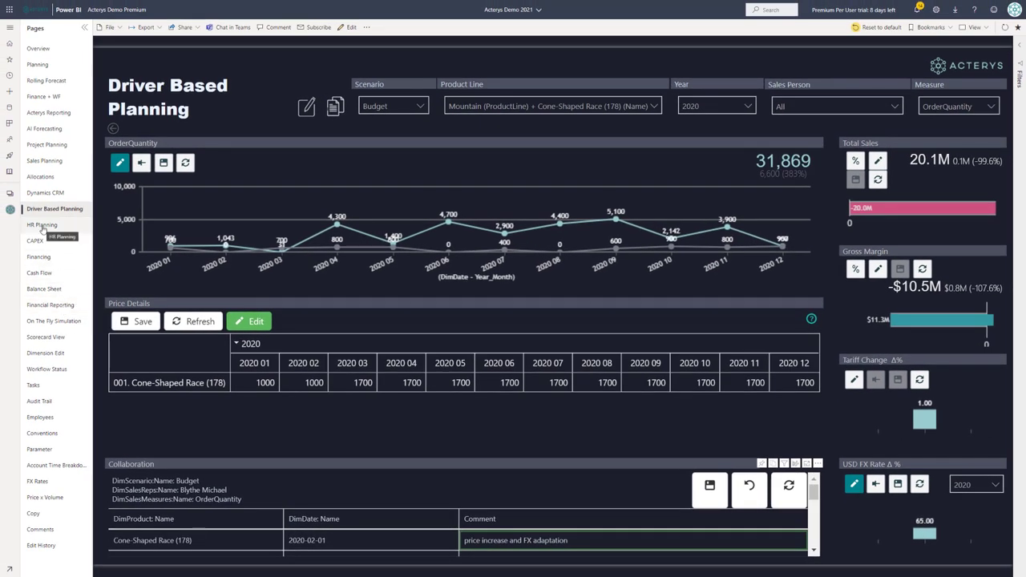
Start a new employee entry with last name 'Doe' on the HR Planning page's Manage Employees table
{"action": "left_click", "coordinate": [42, 225]}
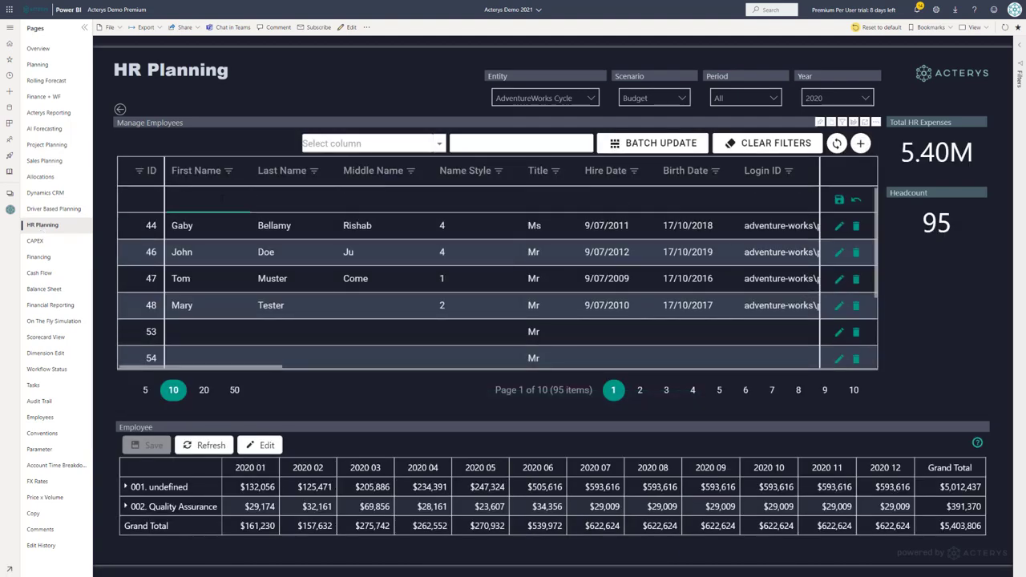
{"action": "type", "text": "Doe"}
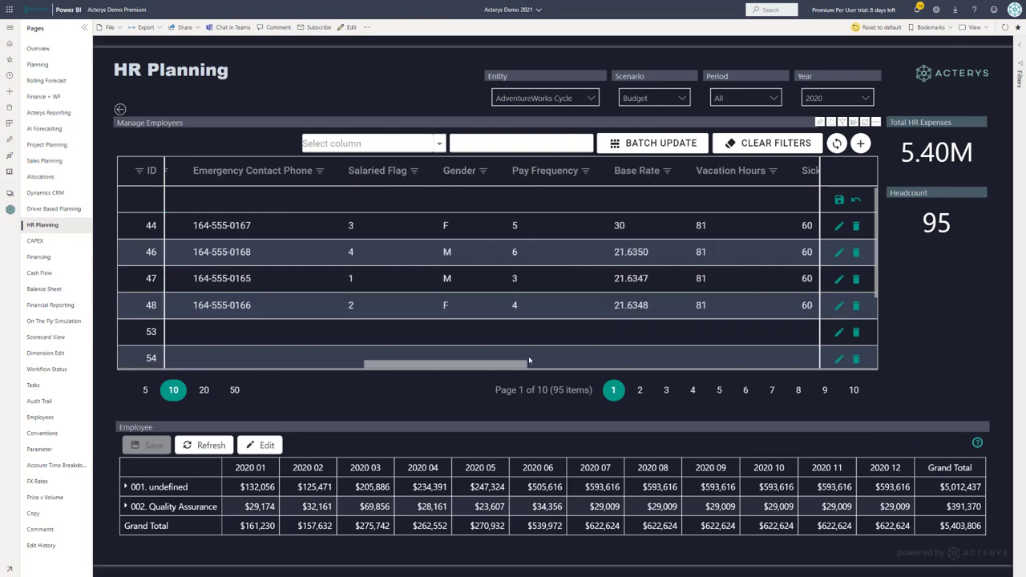
{"action": "scroll", "scroll_direction": "right", "scroll_amount": 3}
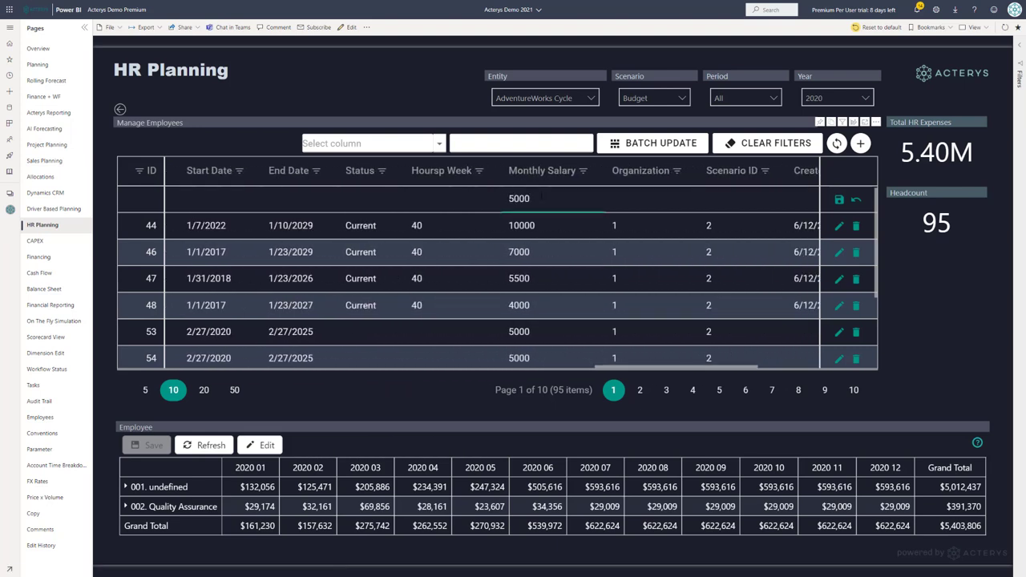
{"action": "scroll", "scroll_direction": "right", "scroll_amount": 3}
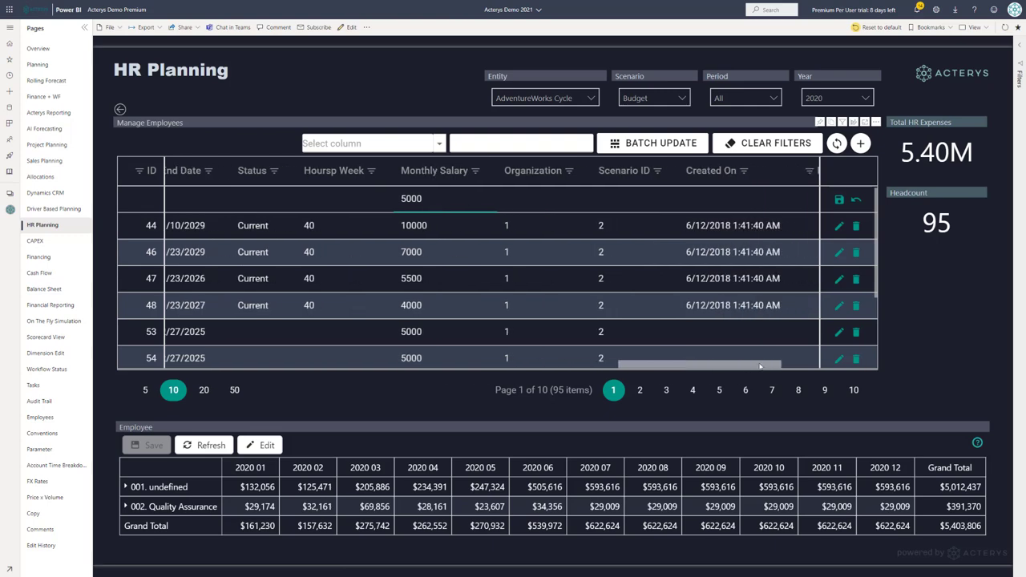
{"action": "scroll", "scroll_direction": "right", "scroll_amount": 3}
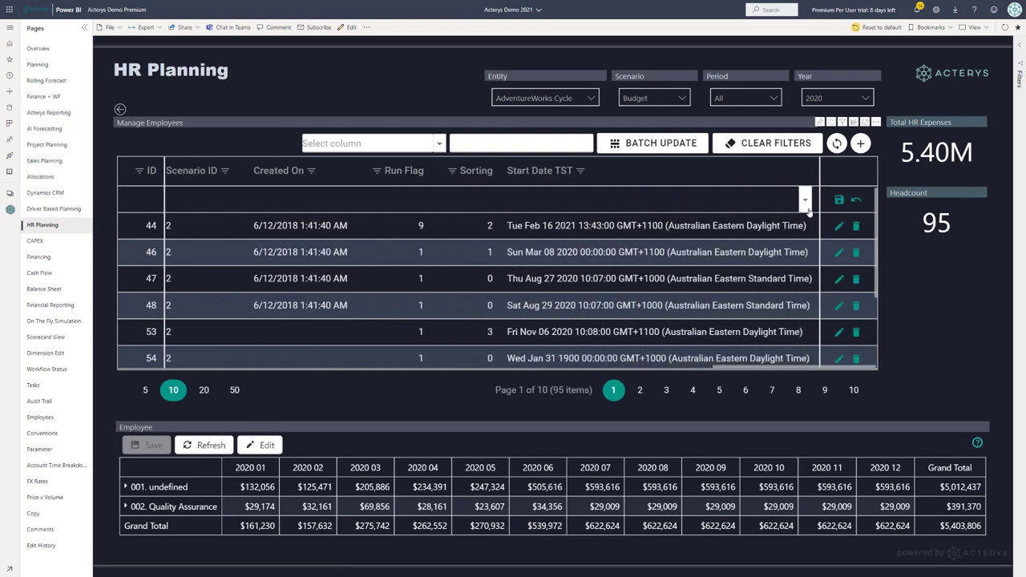
Set the new employee's start date to 25 March 2021 and save the record, raising headcount to 96
{"action": "left_click", "coordinate": [805, 199]}
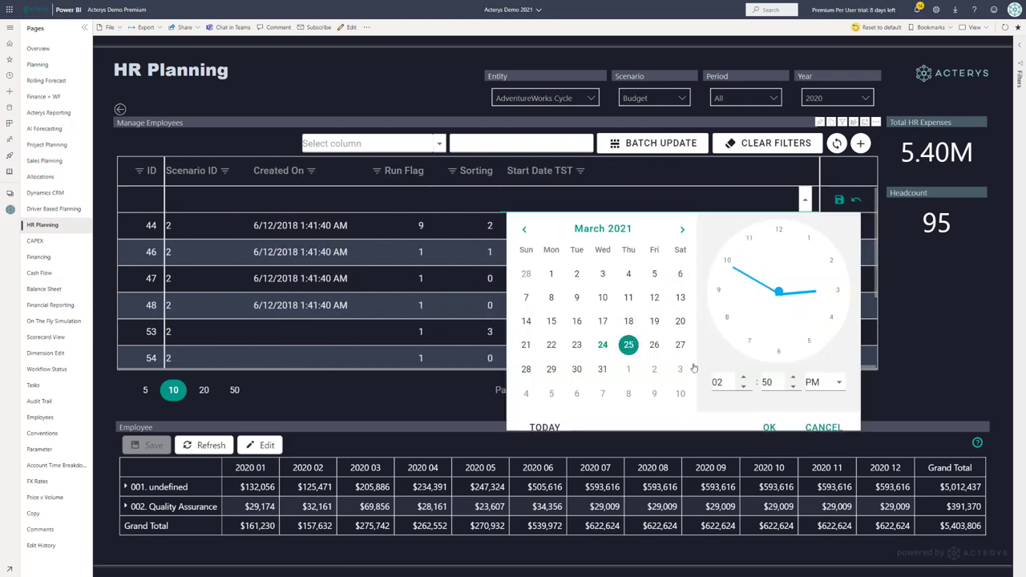
{"action": "left_click", "coordinate": [768, 426]}
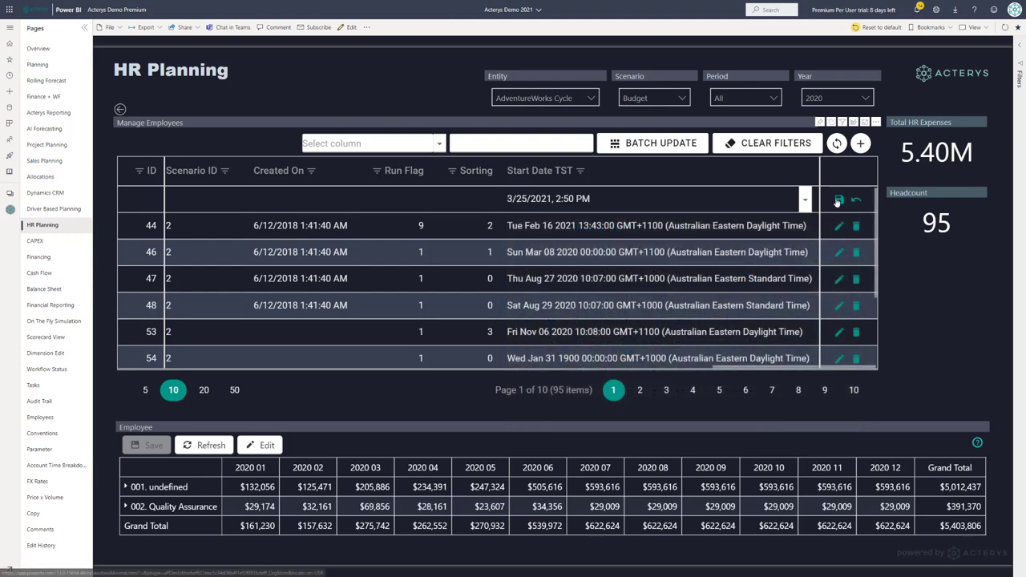
{"action": "left_click", "coordinate": [853, 390]}
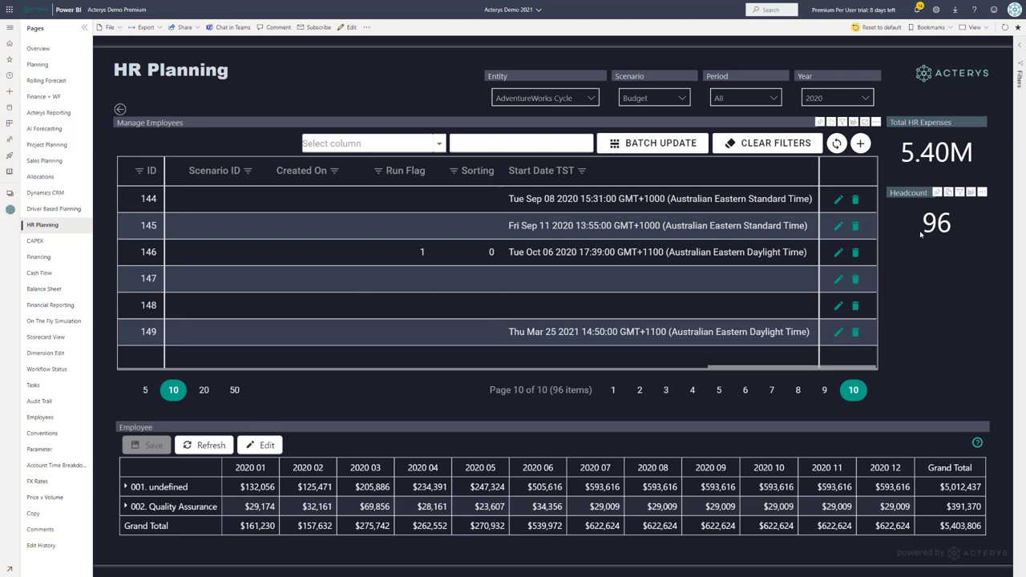
{"action": "mouse_move", "coordinate": [949, 241]}
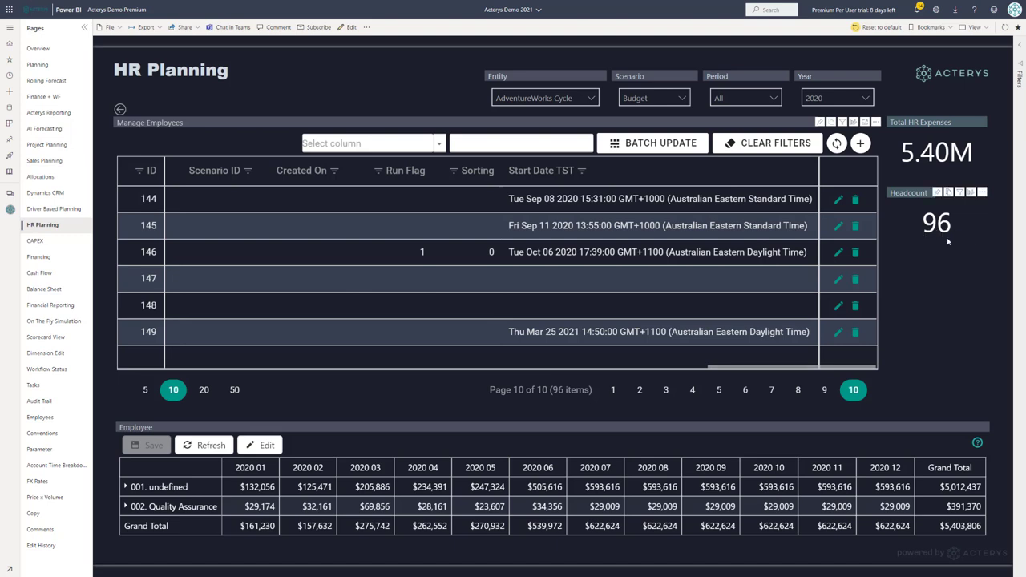
{"action": "left_click", "coordinate": [612, 389]}
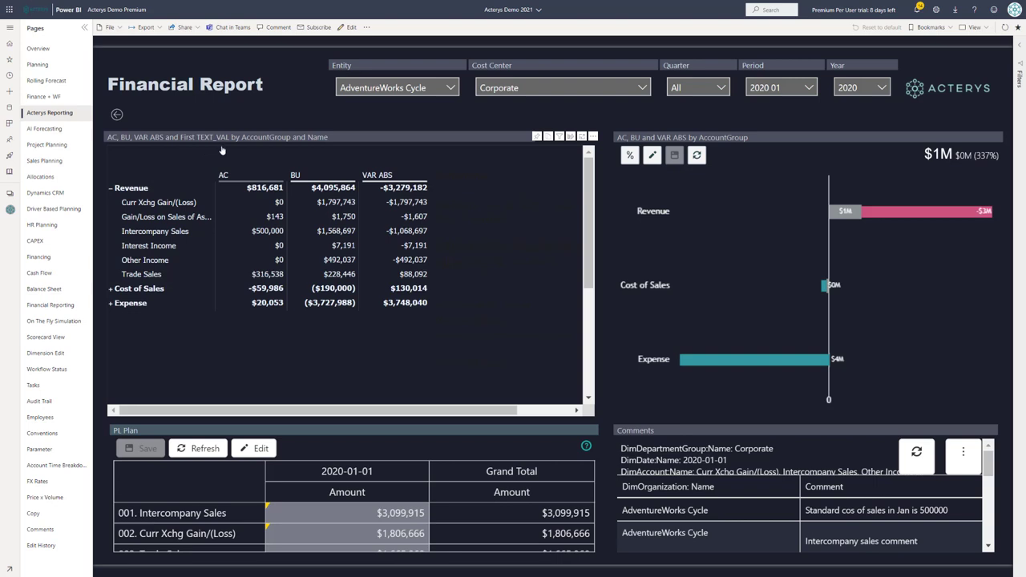
{"action": "mouse_move", "coordinate": [230, 354]}
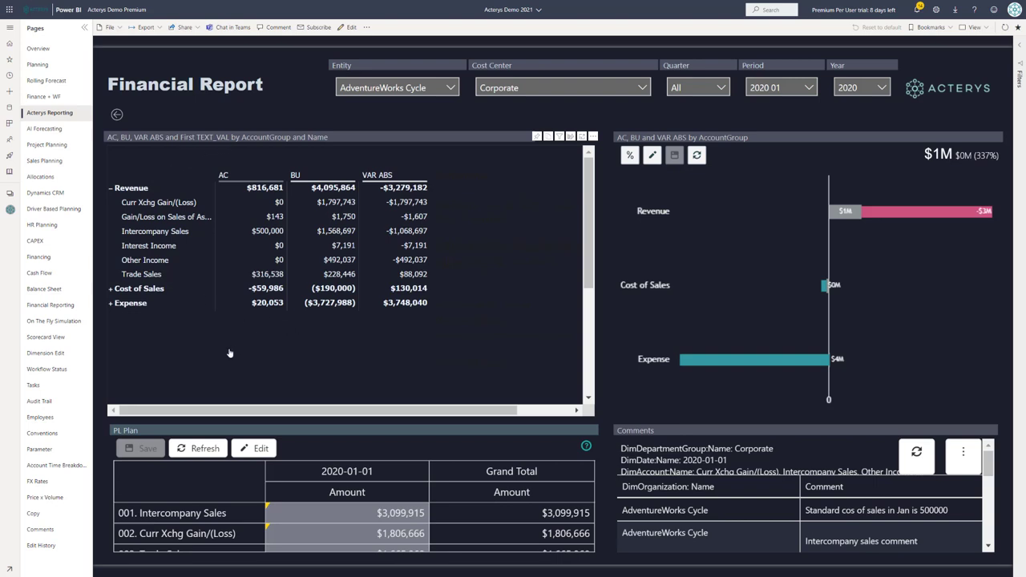
{"action": "mouse_move", "coordinate": [221, 357]}
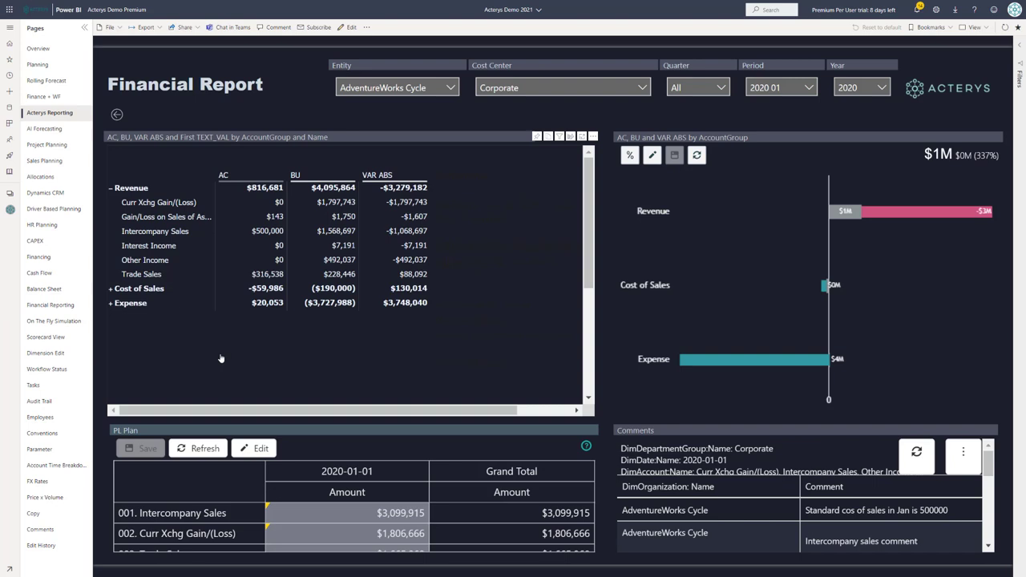
{"action": "mouse_move", "coordinate": [158, 240]}
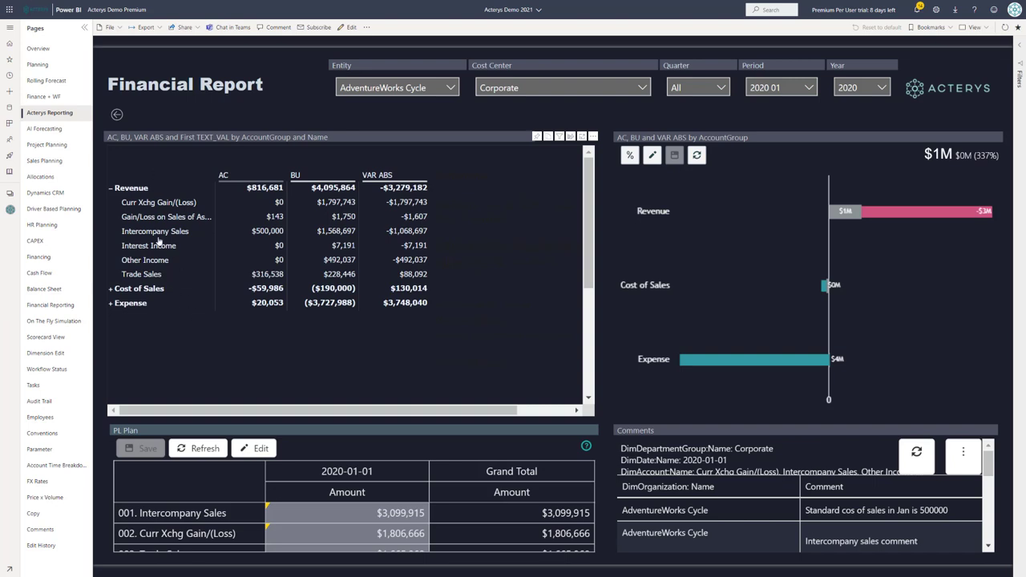
{"action": "mouse_move", "coordinate": [112, 187]}
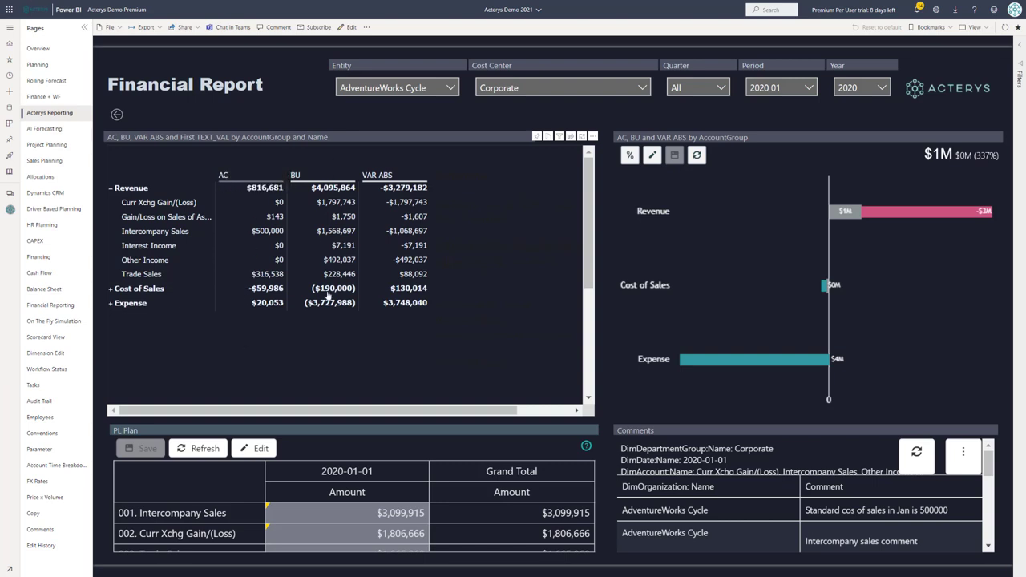
{"action": "mouse_move", "coordinate": [426, 304]}
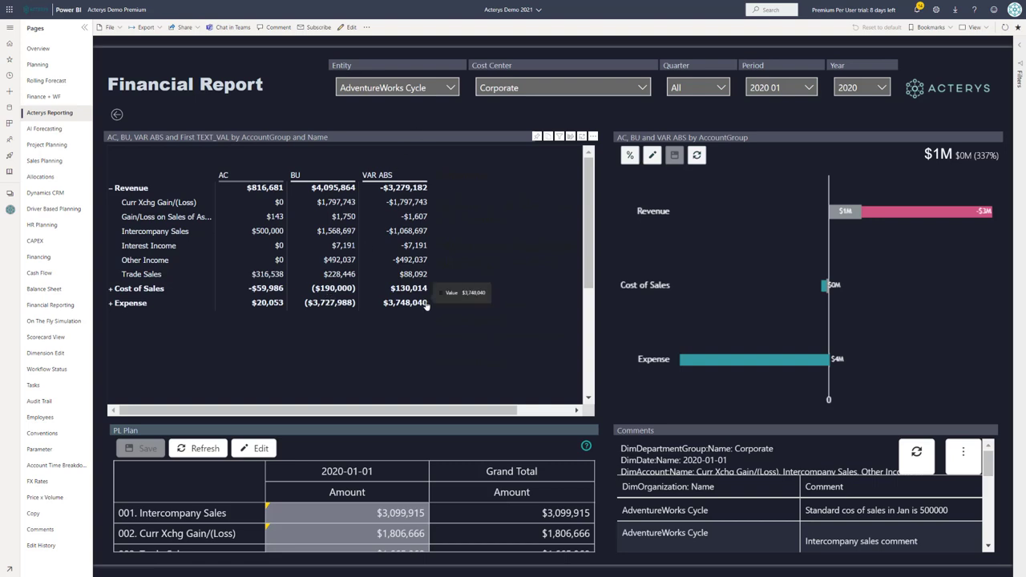
{"action": "mouse_move", "coordinate": [349, 105]}
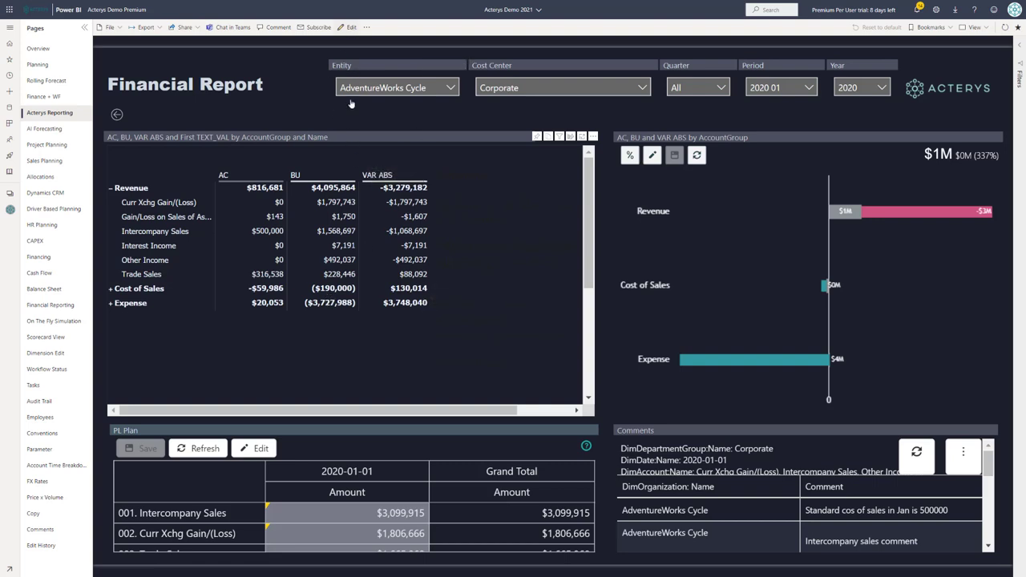
Switch the Financial Report page into editing mode
{"action": "left_click", "coordinate": [351, 26]}
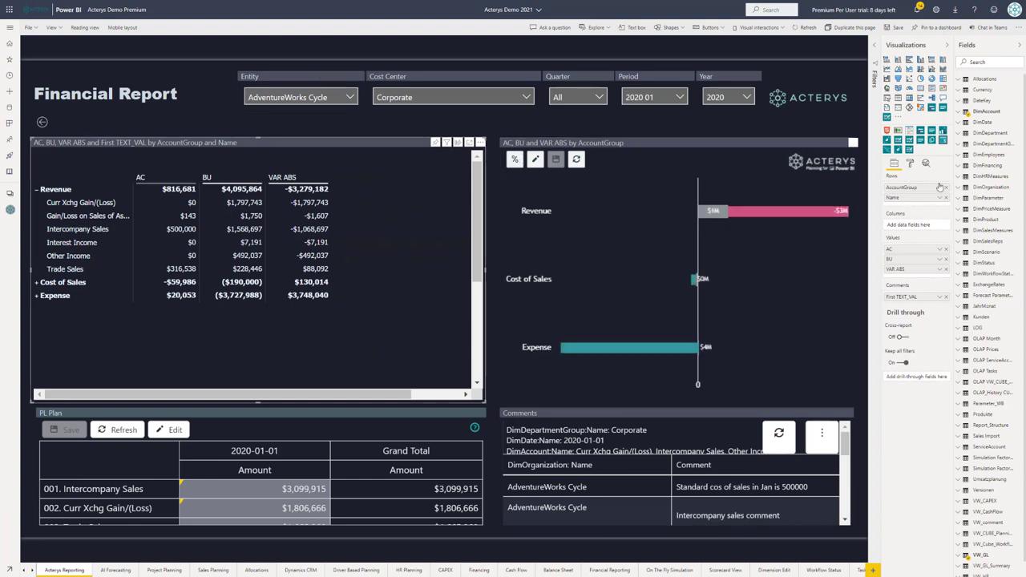
{"action": "mouse_move", "coordinate": [906, 362]}
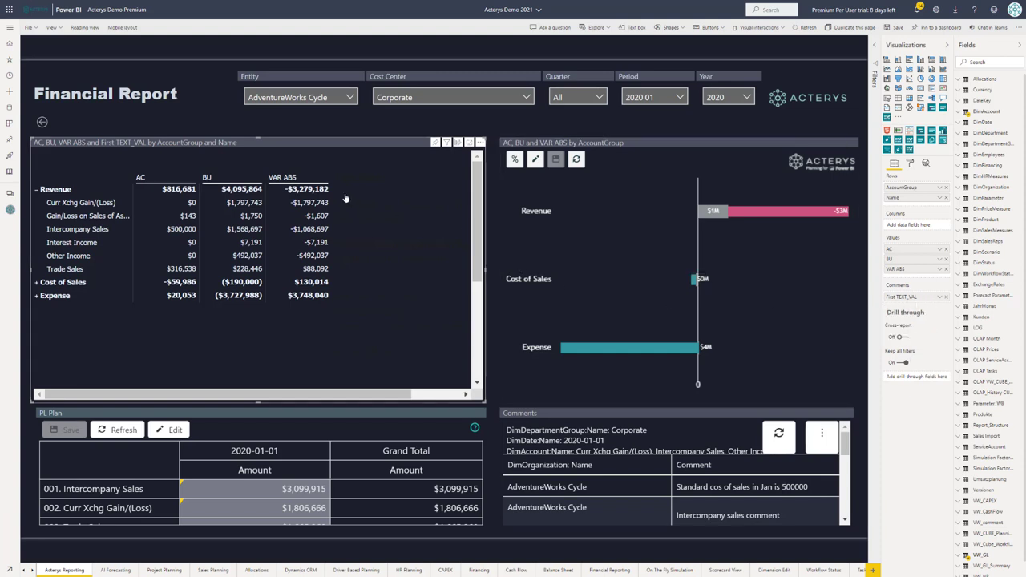
{"action": "mouse_move", "coordinate": [362, 314]}
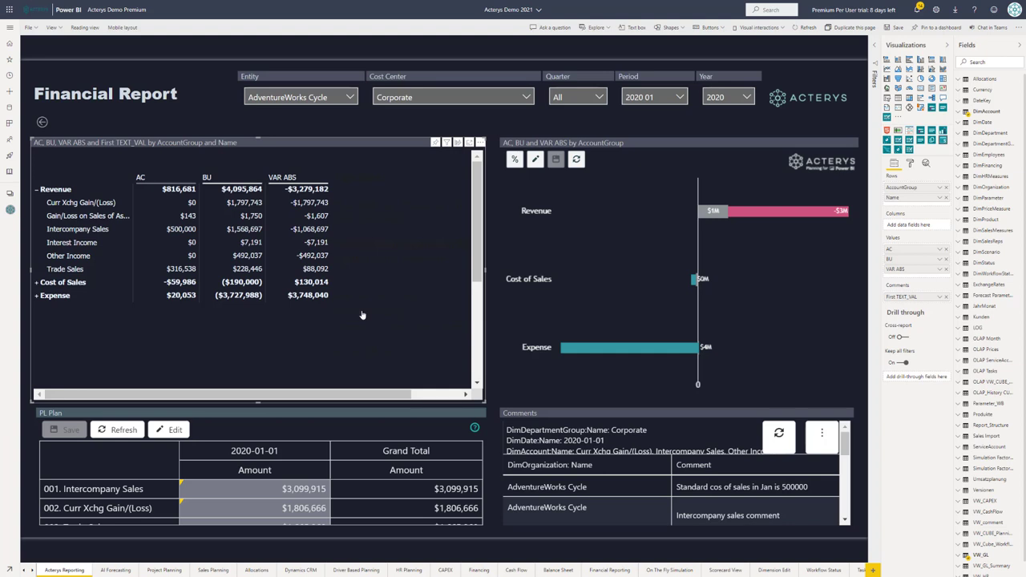
{"action": "mouse_move", "coordinate": [254, 353]}
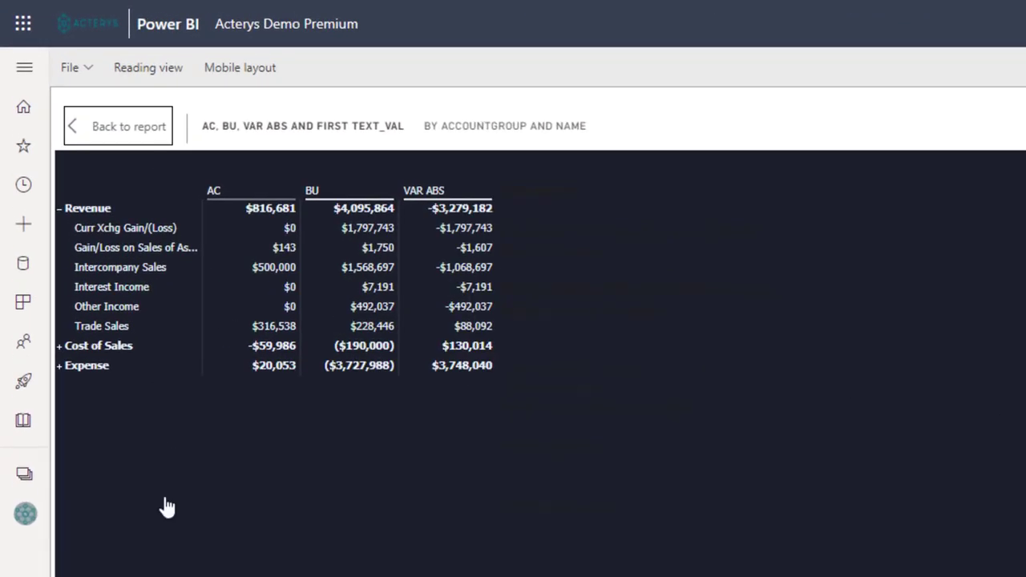
{"action": "mouse_move", "coordinate": [130, 366]}
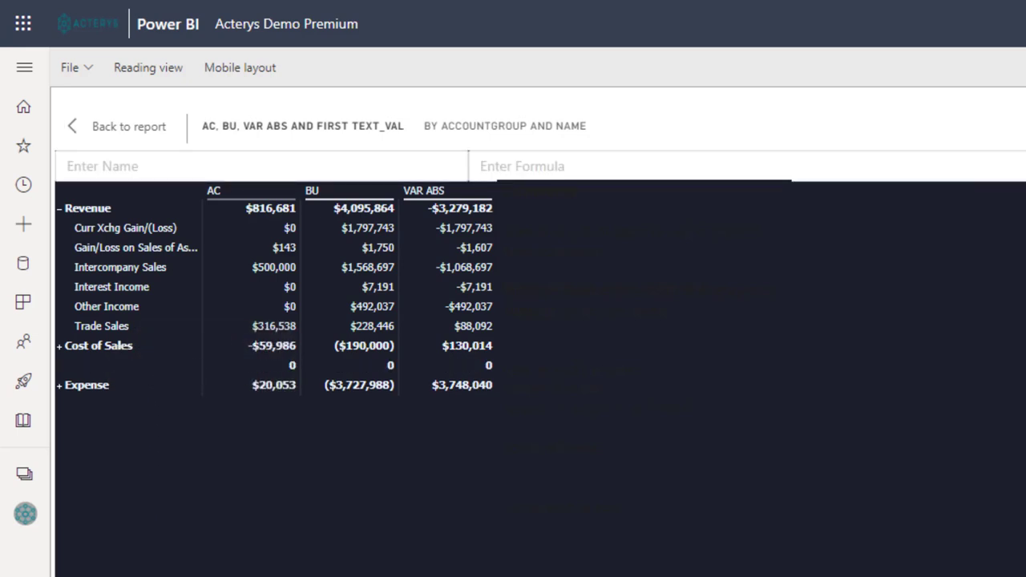
Add a custom GP row computed as [Revenue] + [Cost of Sales]
{"action": "type", "text": "GP"}
{"action": "type", "text": "[Revenue]"}
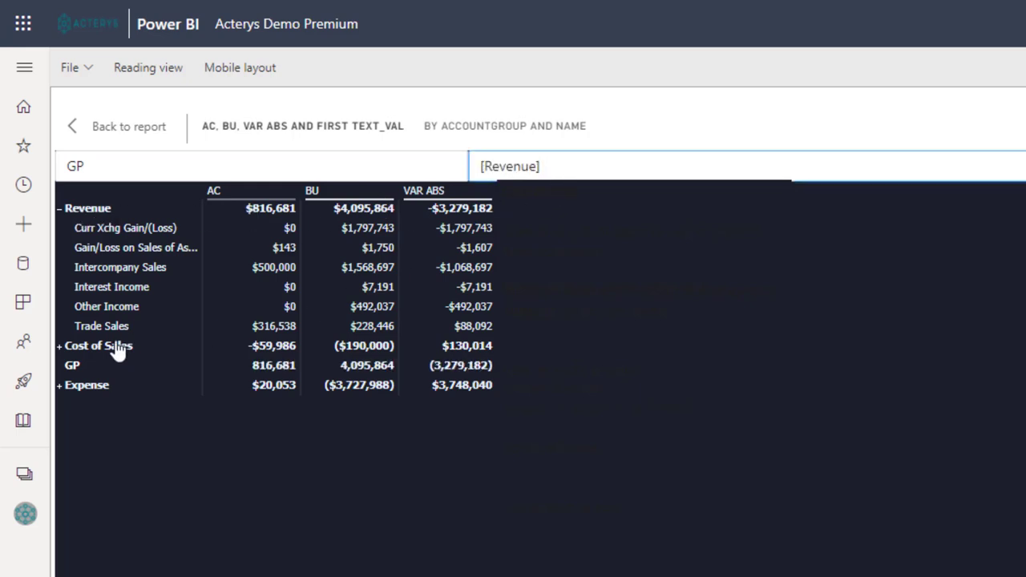
{"action": "left_click", "coordinate": [98, 346]}
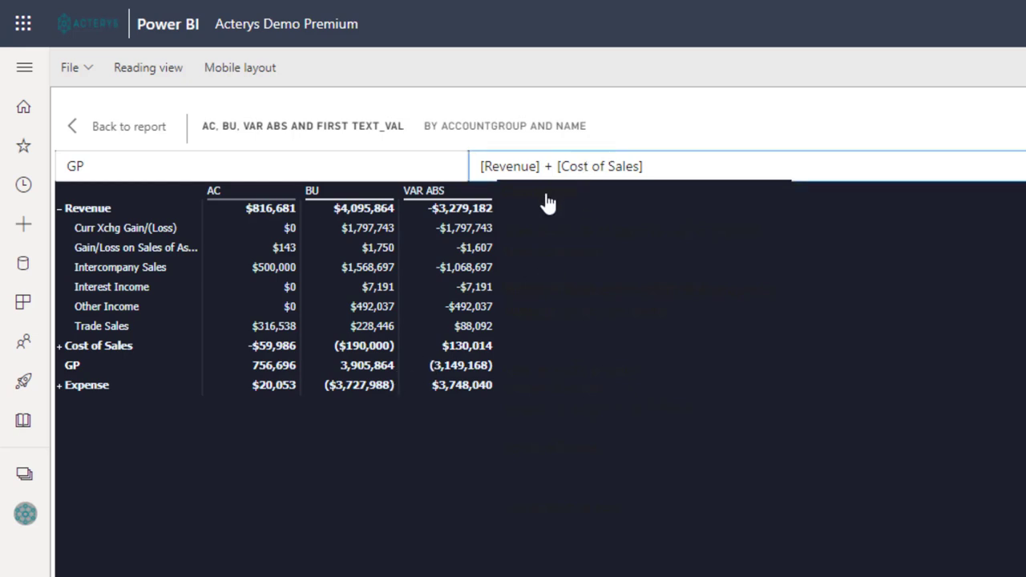
{"action": "mouse_move", "coordinate": [440, 385]}
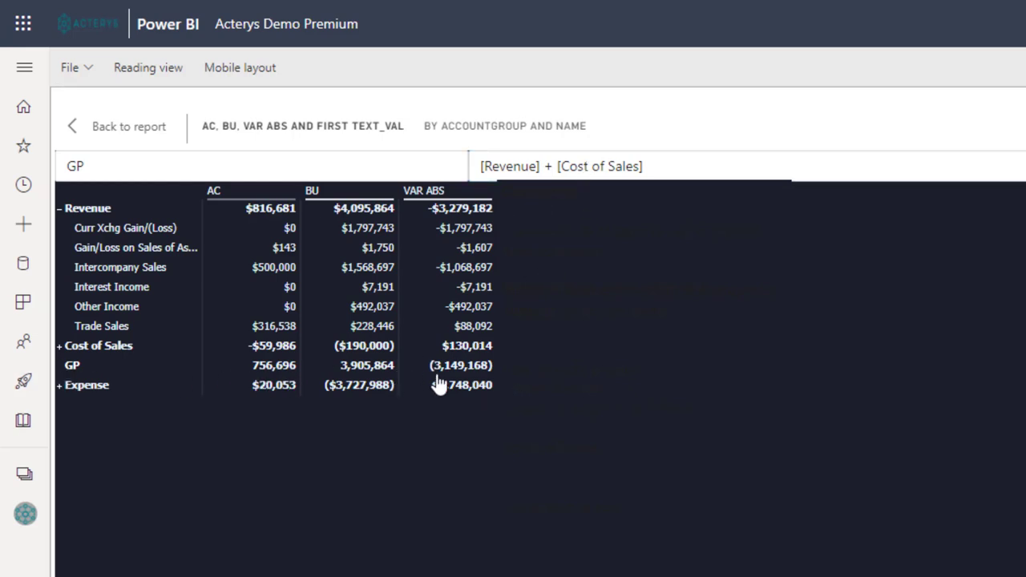
{"action": "mouse_move", "coordinate": [178, 370]}
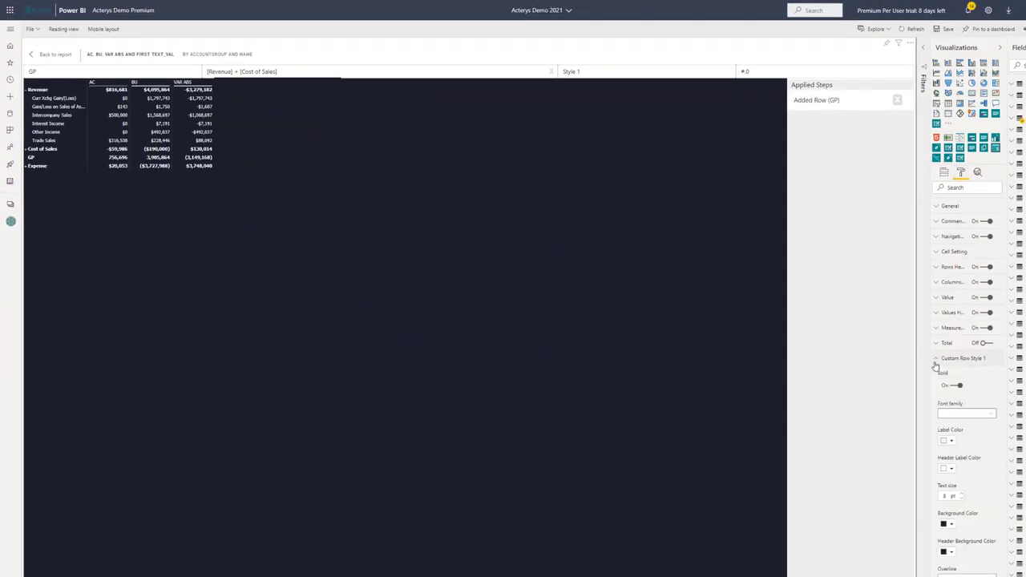
Give Custom Row Style 1 a single underline in the matrix format pane
{"action": "left_click", "coordinate": [965, 414]}
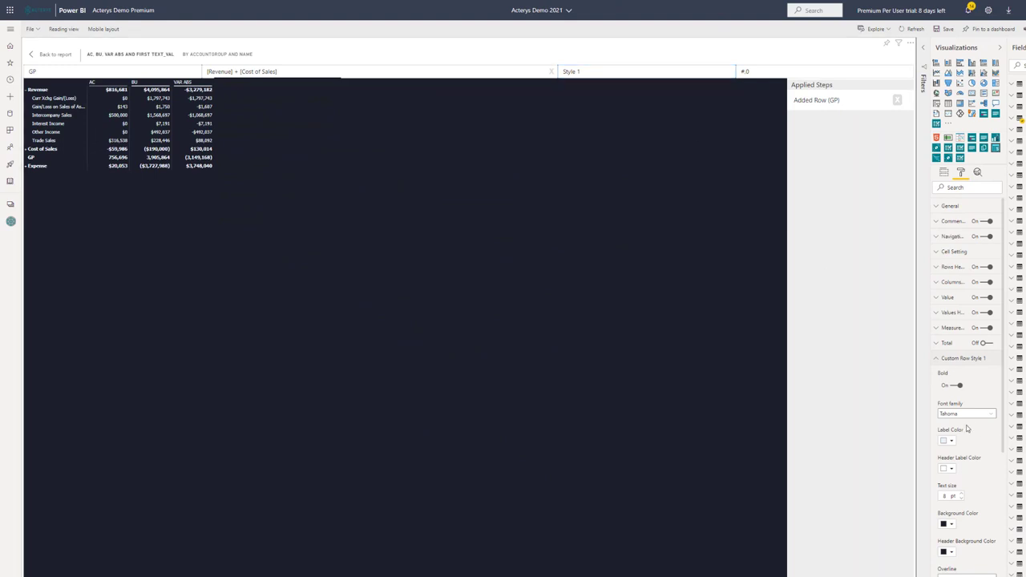
{"action": "scroll", "scroll_direction": "down", "scroll_amount": 3}
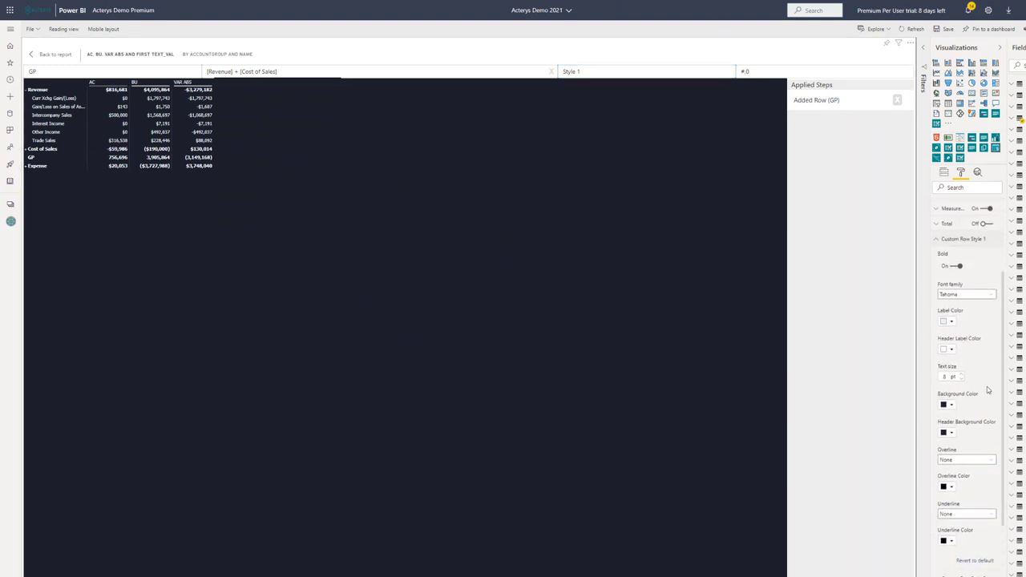
{"action": "left_click", "coordinate": [964, 513]}
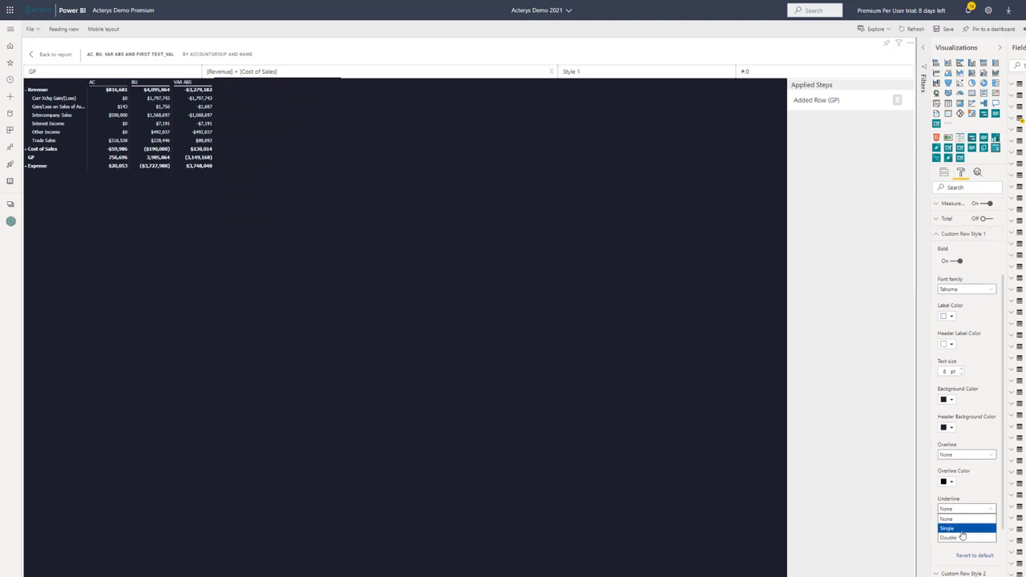
{"action": "left_click", "coordinate": [947, 529]}
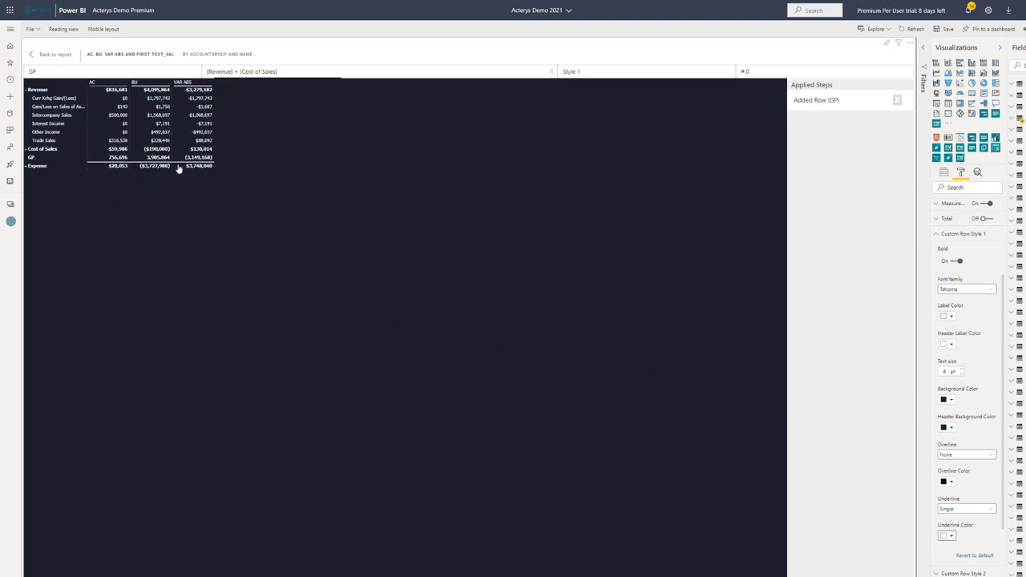
{"action": "mouse_move", "coordinate": [179, 194]}
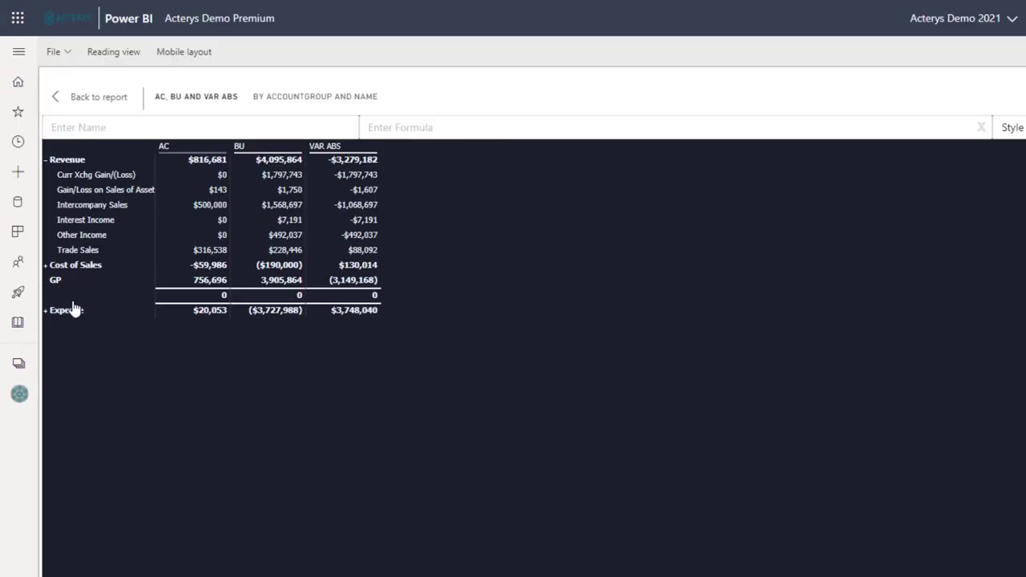
Add a custom GP % row computed as [GP]/[Revenue]
{"action": "type", "text": "GP"}
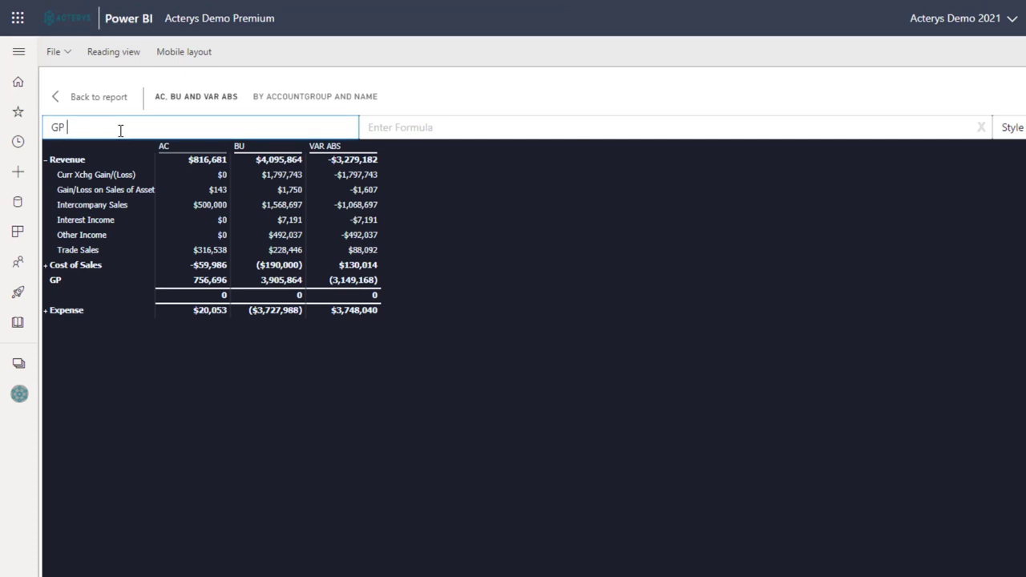
{"action": "type", "text": "%"}
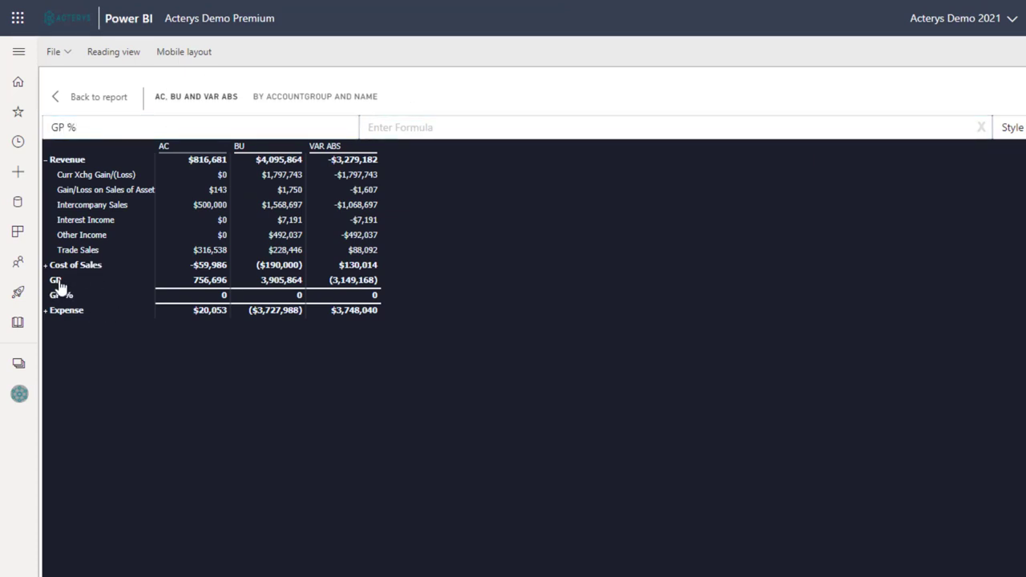
{"action": "type", "text": "[GP]/"}
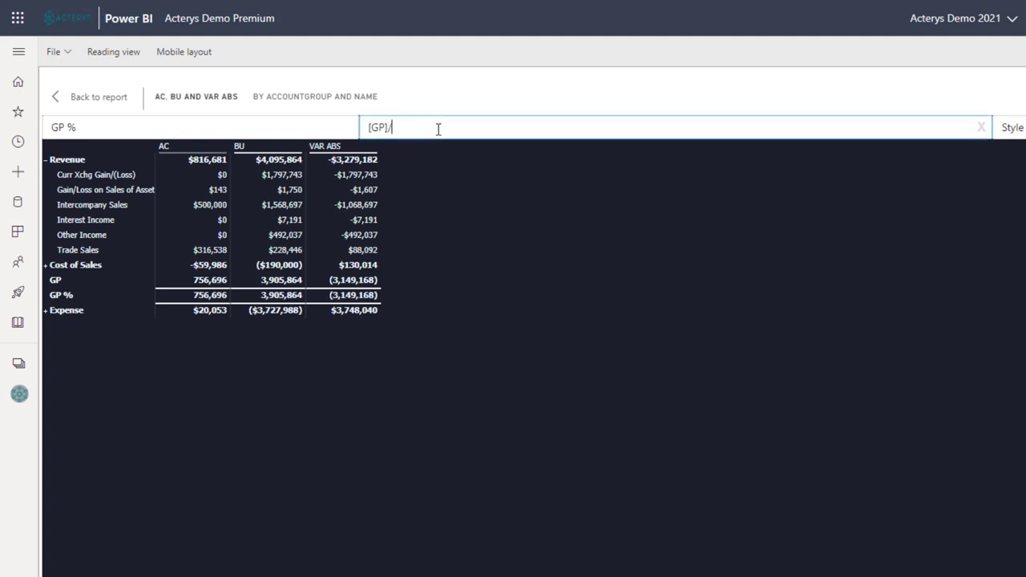
{"action": "type", "text": "[Revenue]"}
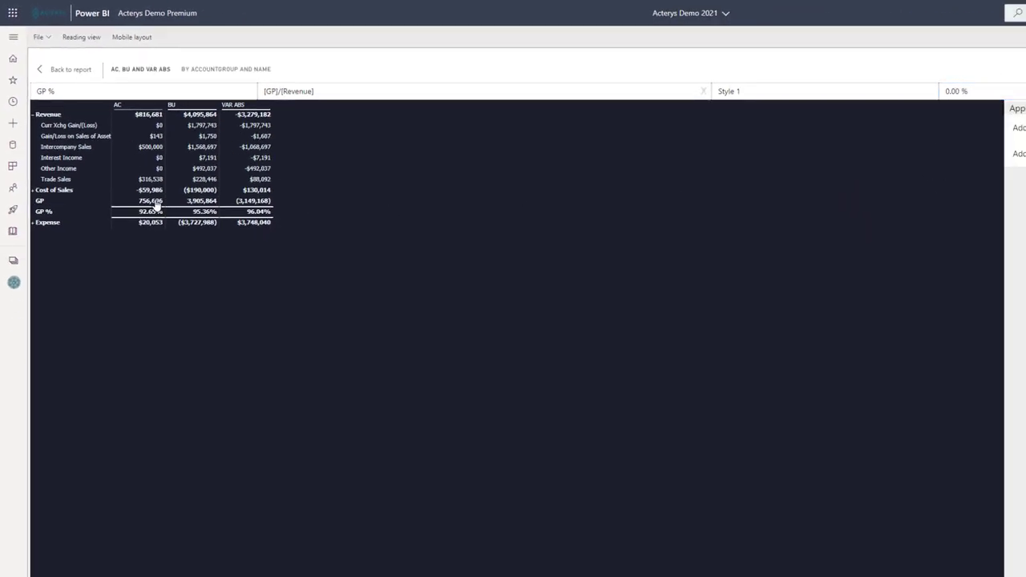
{"action": "mouse_move", "coordinate": [324, 242]}
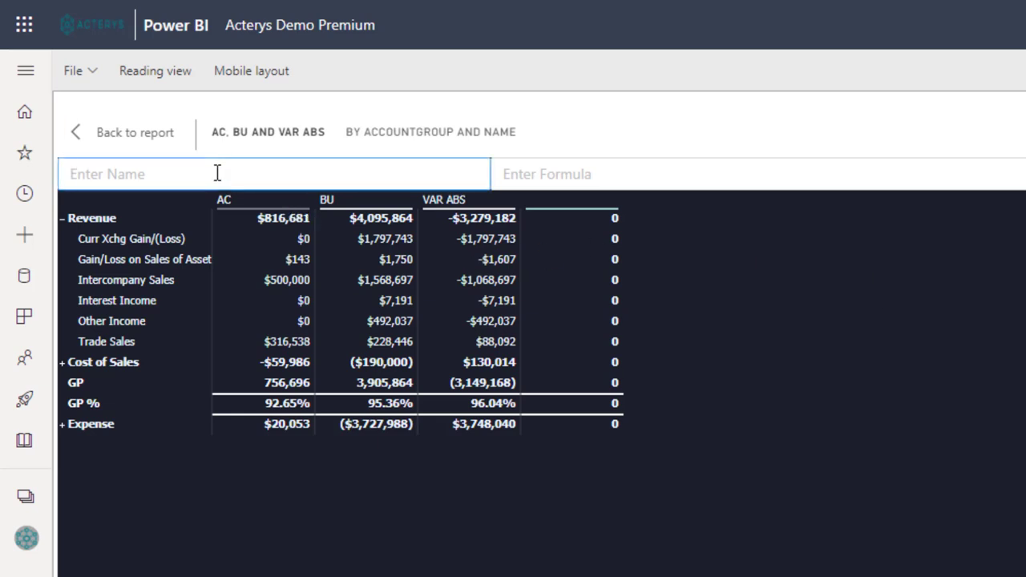
Add a custom VAR % column computed as [VAR ABS]/[BU], formatted as 0.00 %
{"action": "type", "text": "VAR %"}
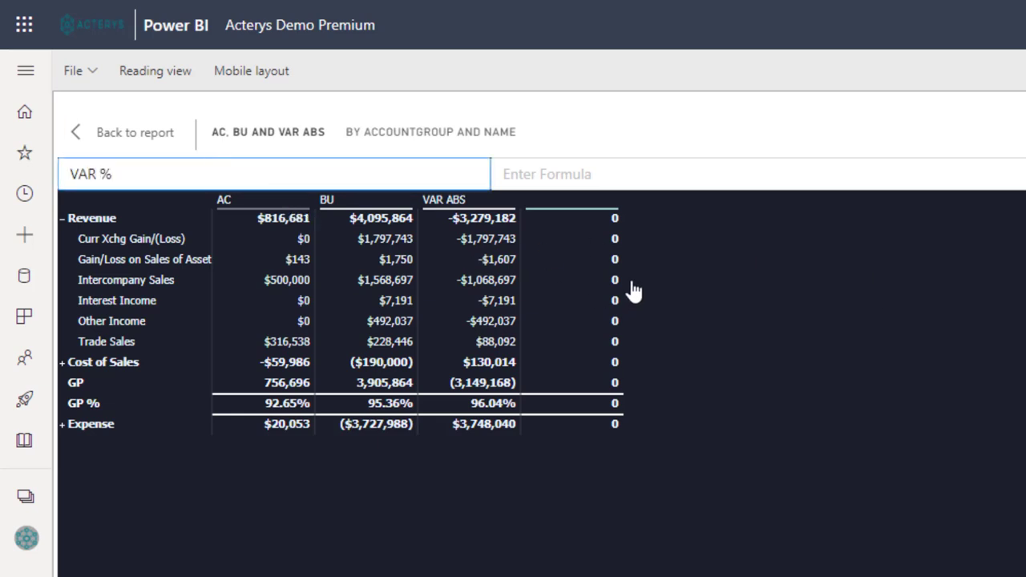
{"action": "type", "text": "[VAR ABS]"}
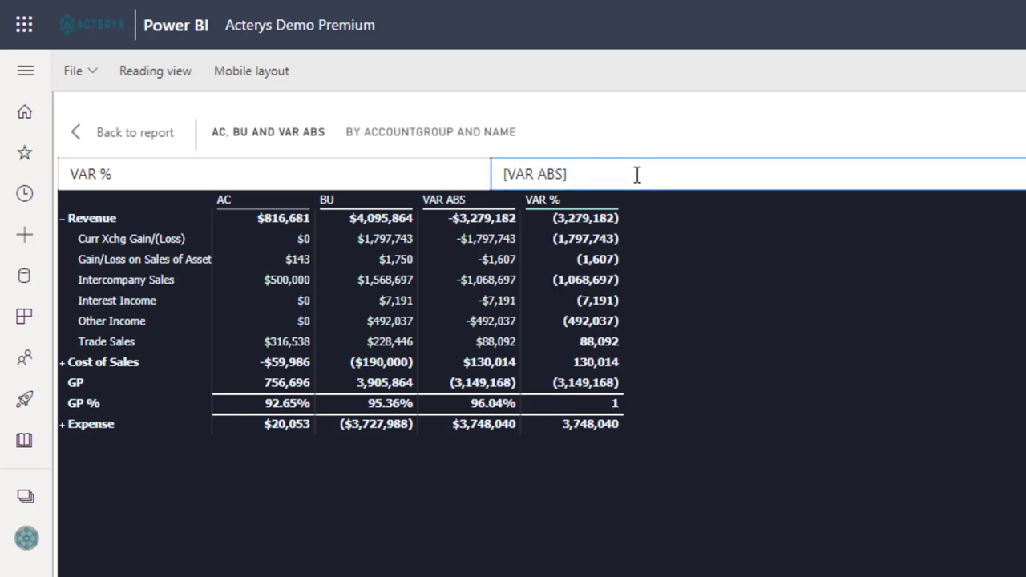
{"action": "type", "text": "/[BU"}
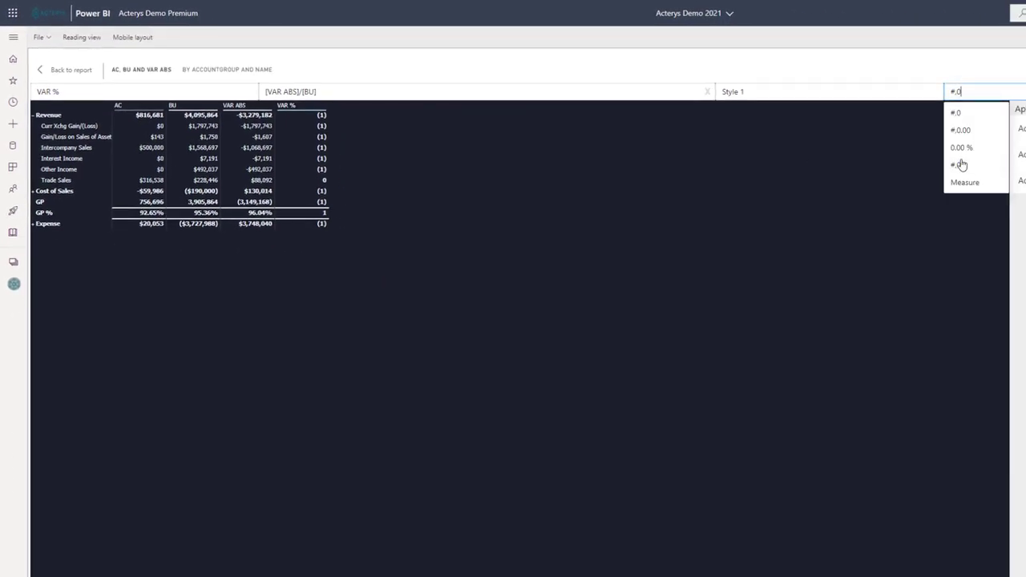
{"action": "left_click", "coordinate": [961, 148]}
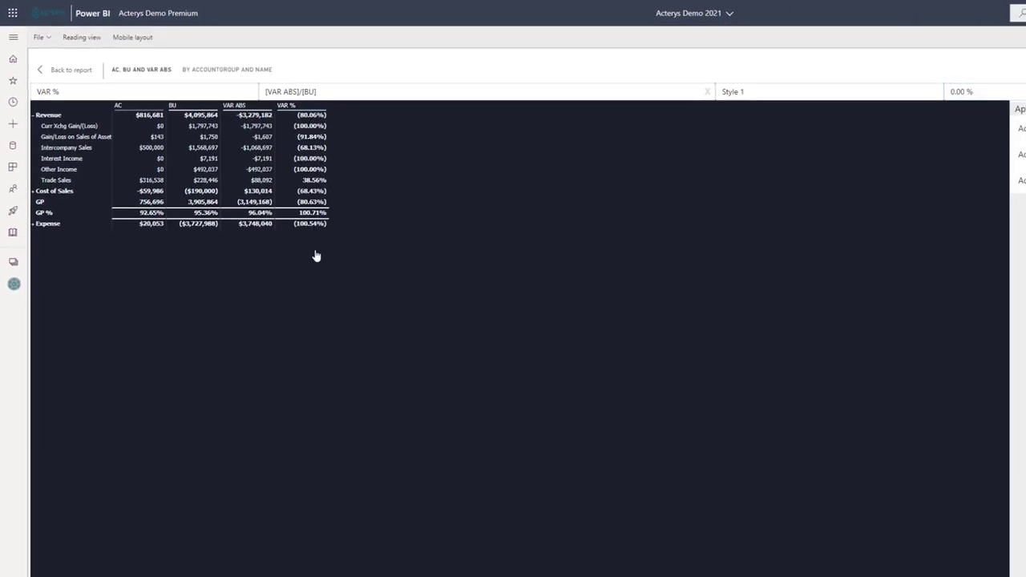
{"action": "mouse_move", "coordinate": [336, 212]}
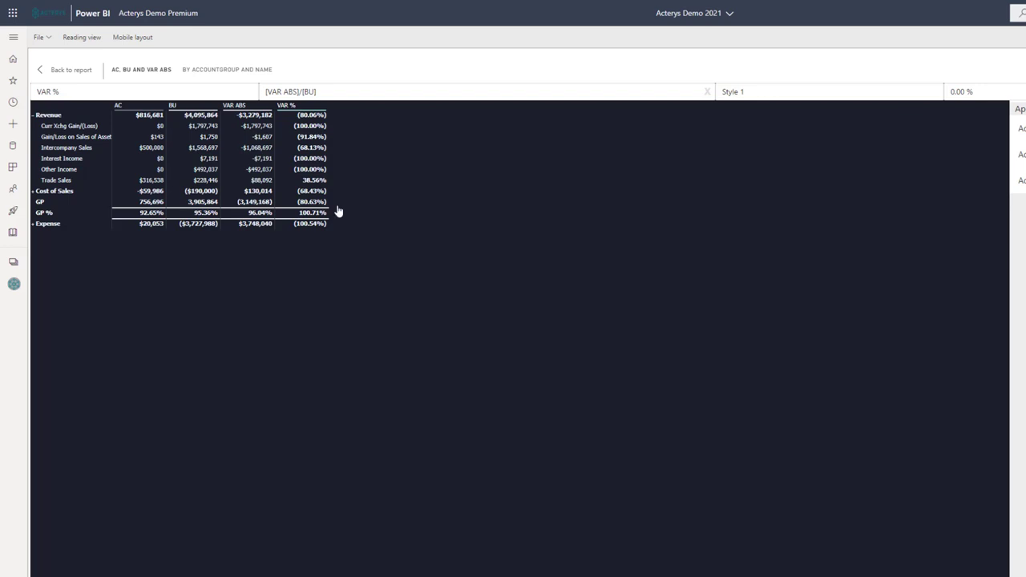
{"action": "mouse_move", "coordinate": [110, 199]}
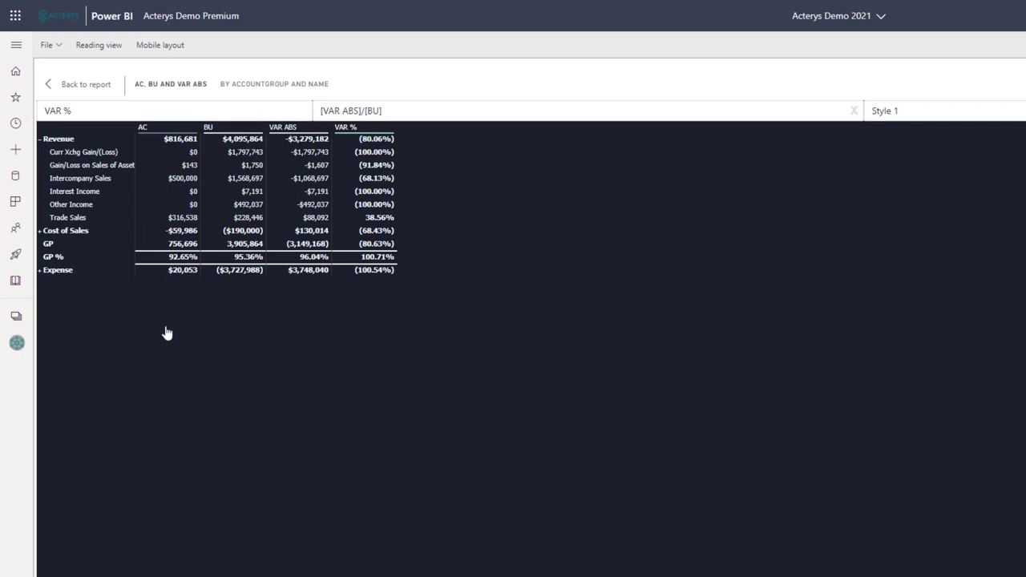
{"action": "mouse_move", "coordinate": [112, 319]}
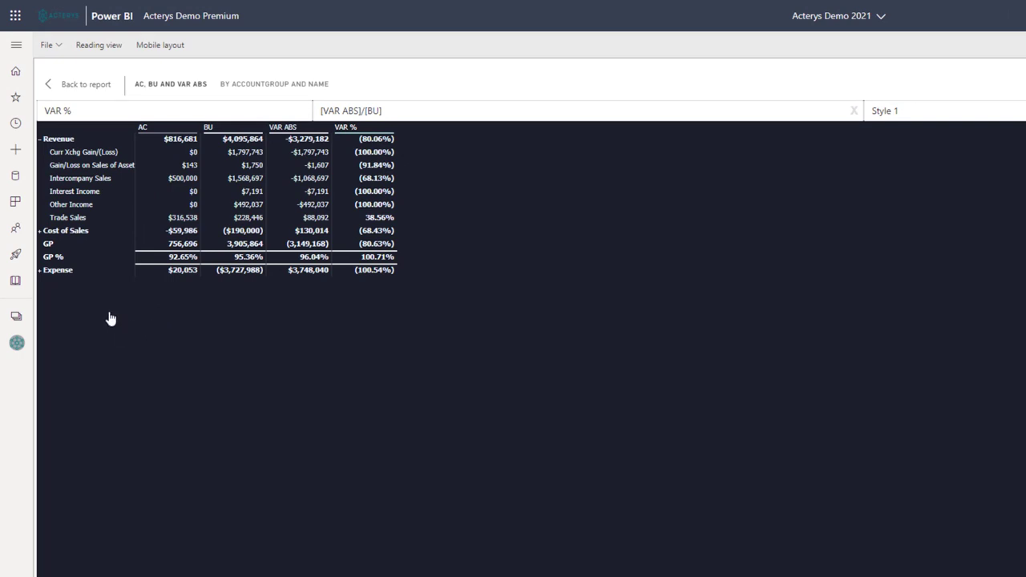
{"action": "mouse_move", "coordinate": [145, 287]}
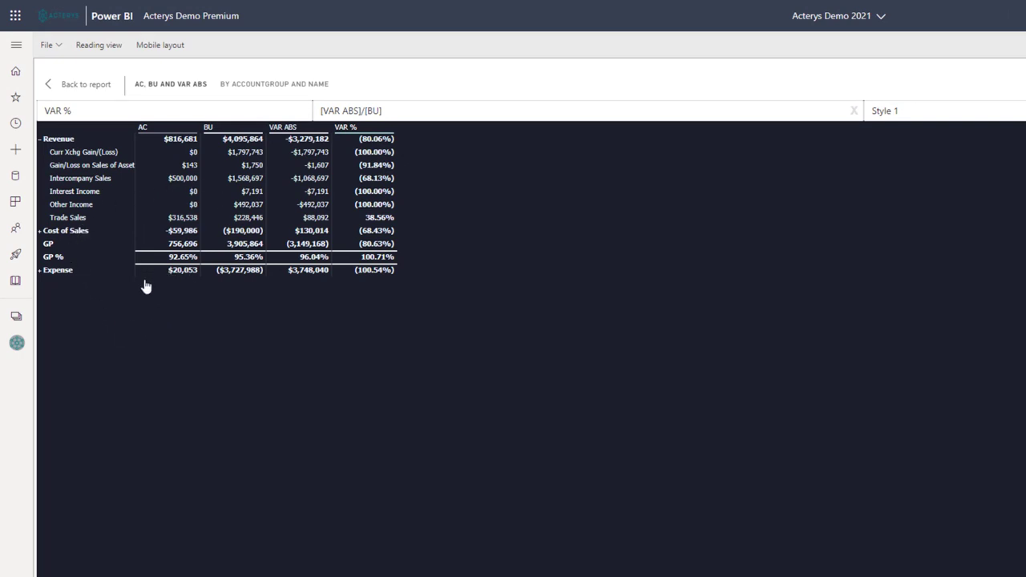
{"action": "mouse_move", "coordinate": [61, 135]}
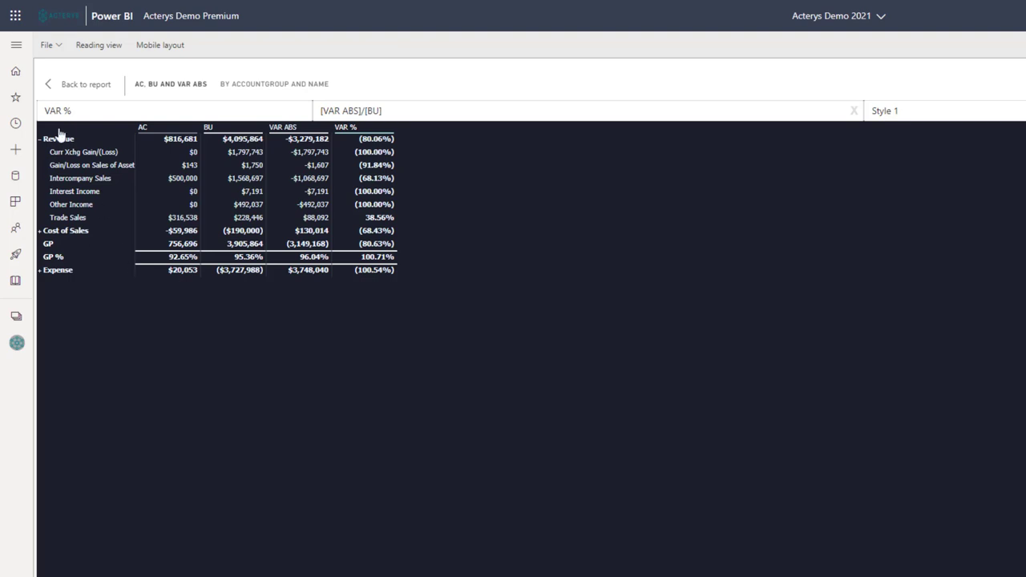
{"action": "left_click", "coordinate": [86, 83]}
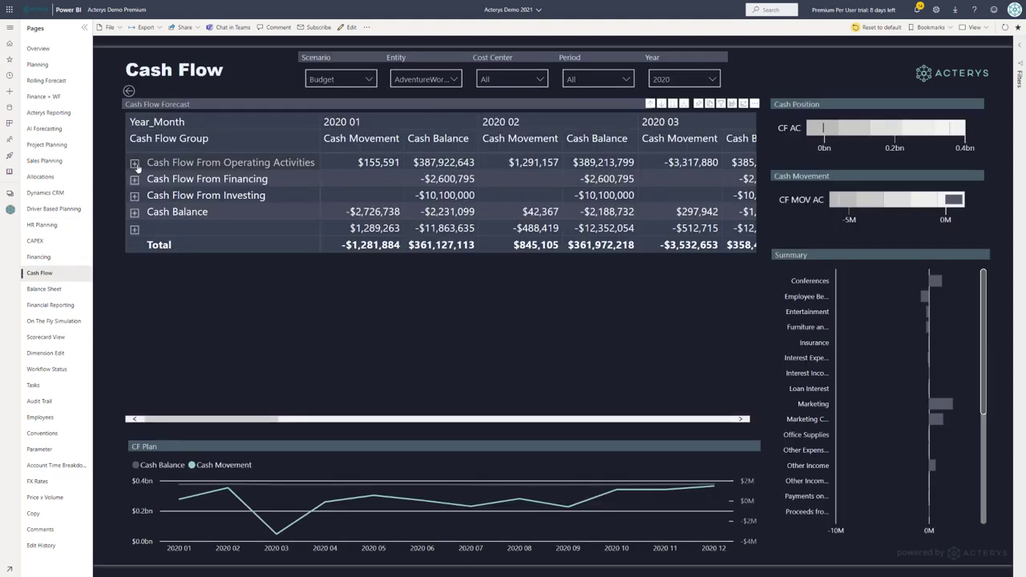
Expand Cash Flow From Operating Activities into its accounts such as Marketing and Trade Sales
{"action": "left_click", "coordinate": [135, 162]}
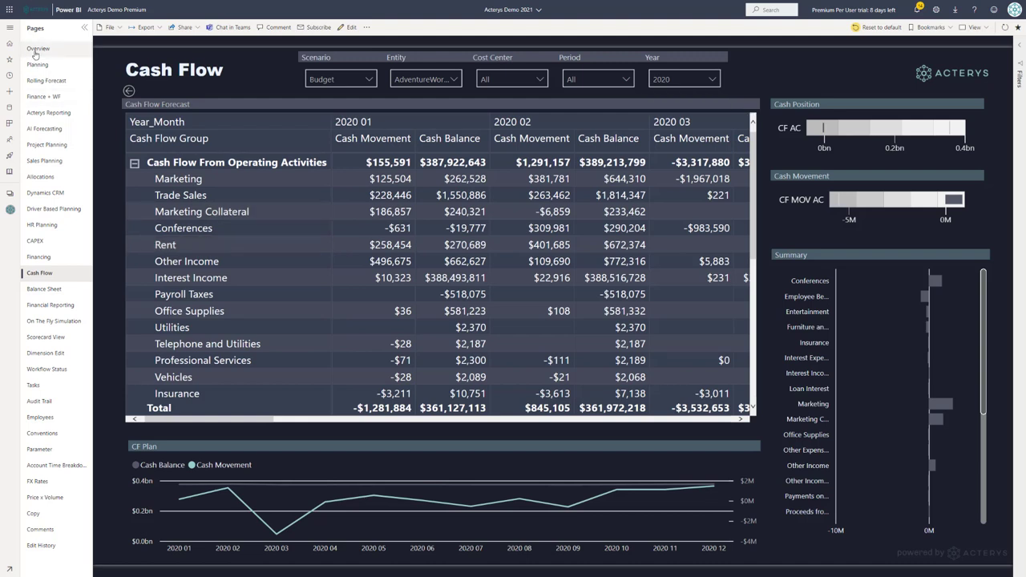
{"action": "mouse_move", "coordinate": [39, 51]}
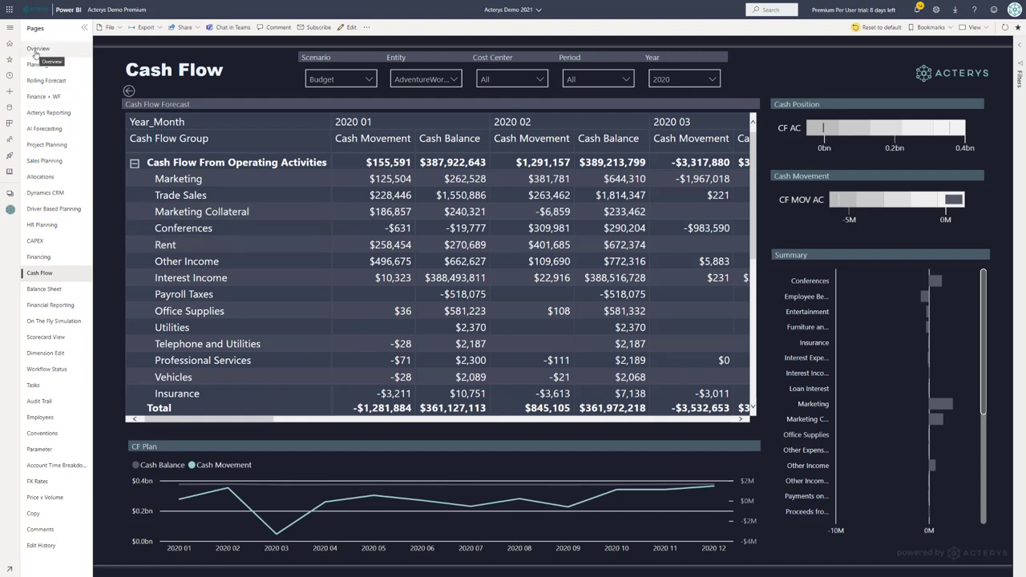
{"action": "mouse_move", "coordinate": [45, 96]}
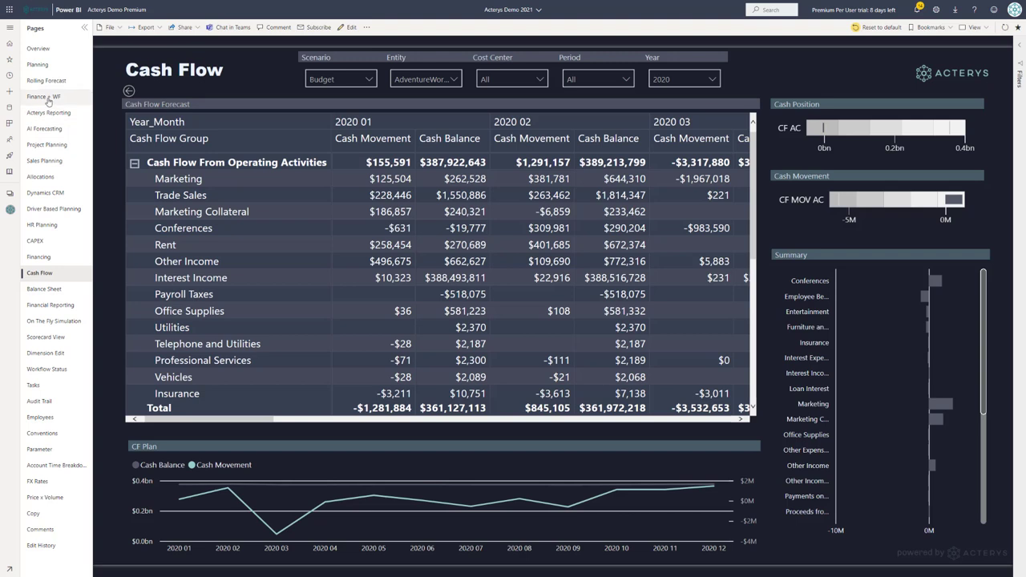